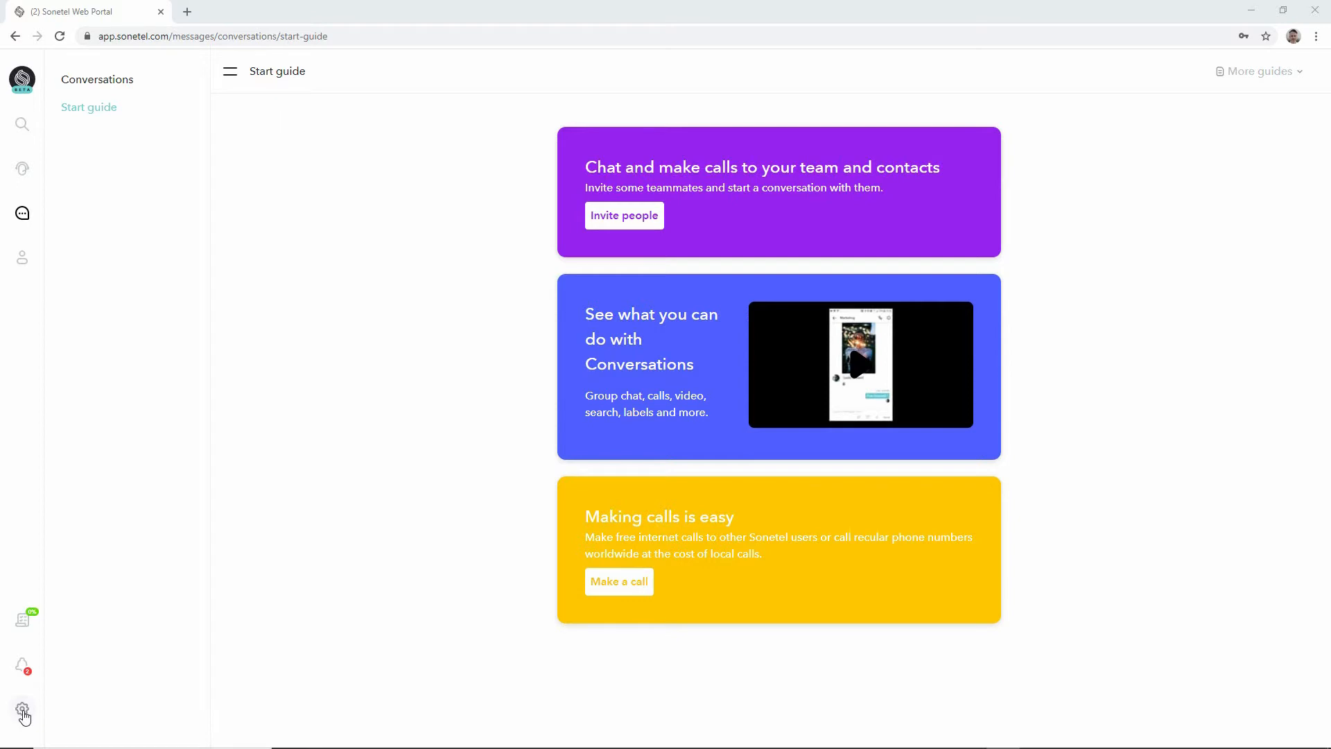
Open My settings from the gear menu to show the profile page
click(21, 708)
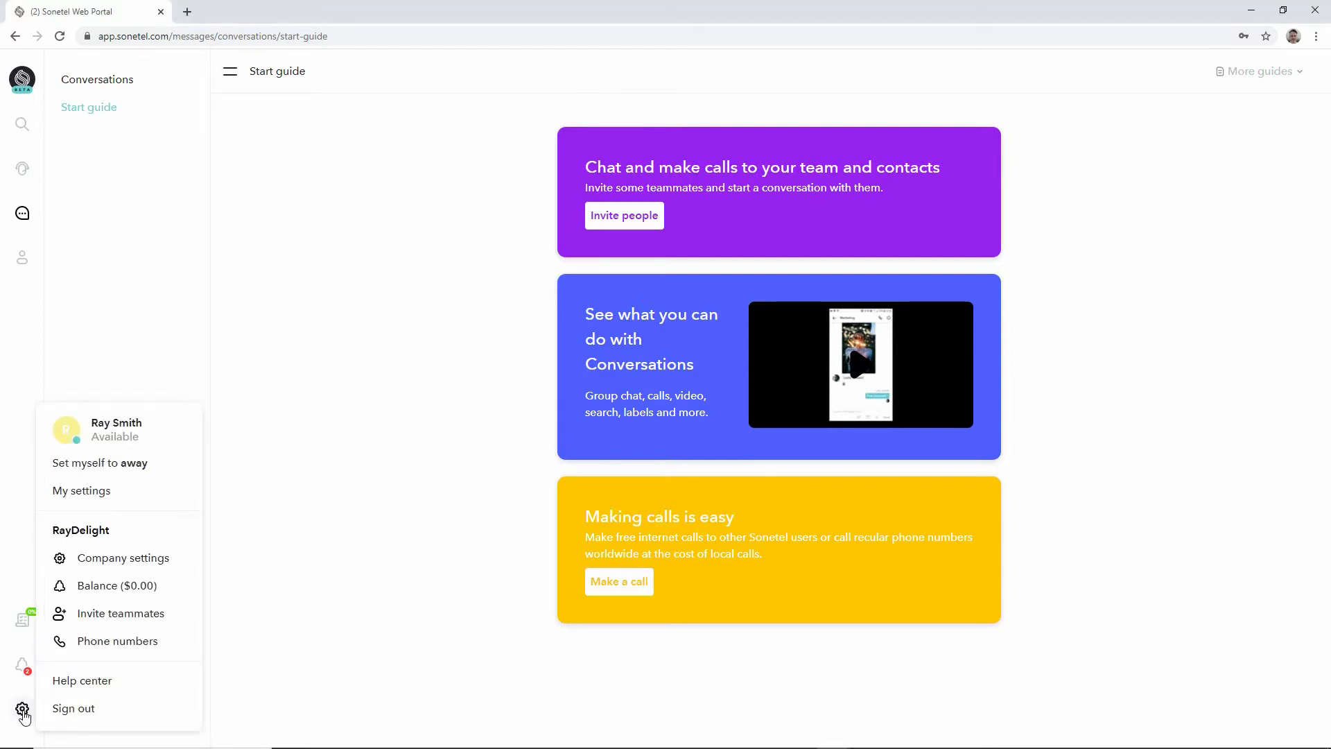
mouse_move(80, 490)
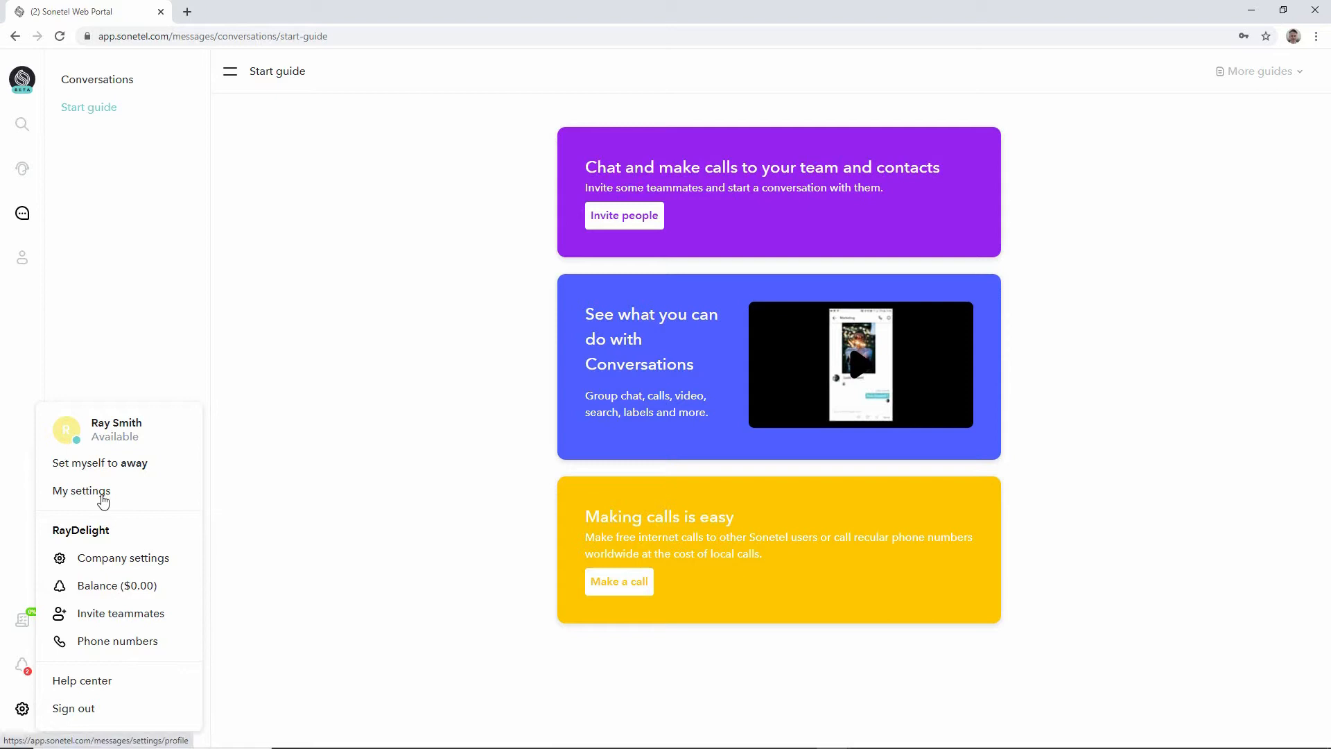
click(80, 491)
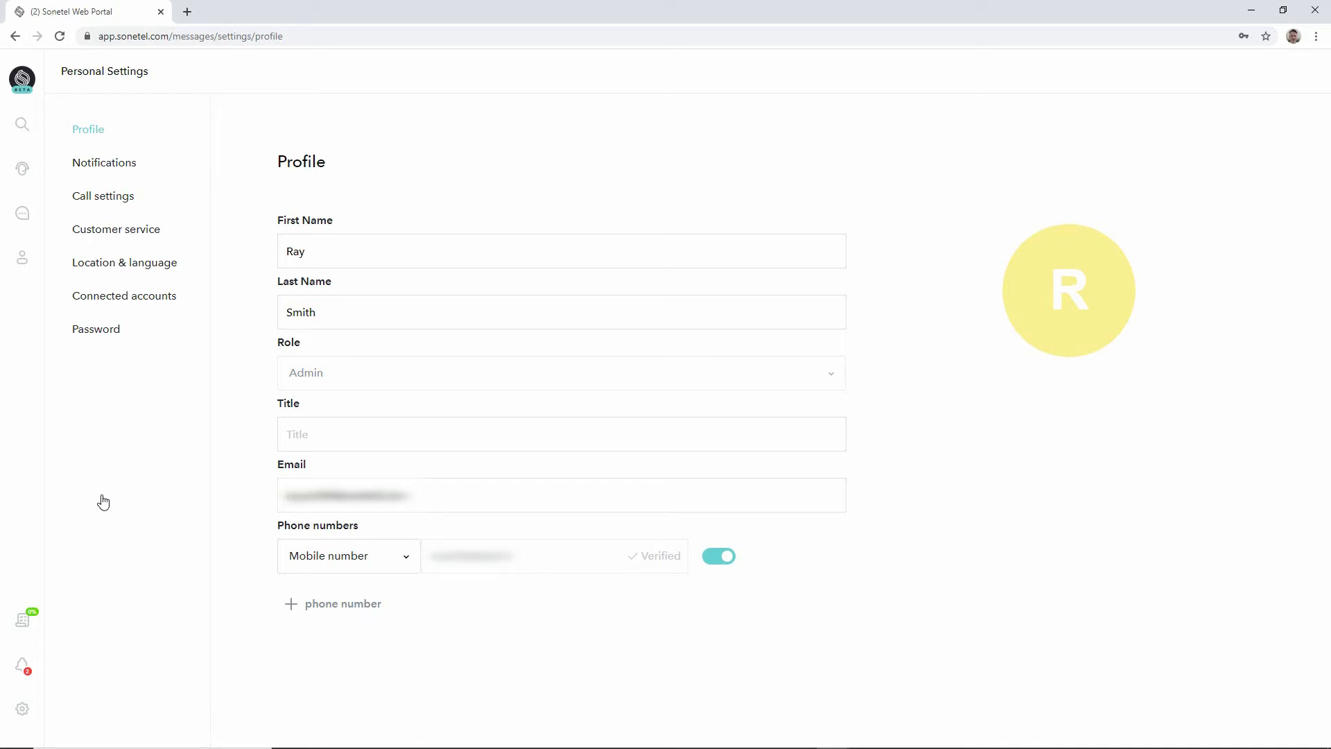
Open Call settings from the left list, landing on the Incoming calls tab
click(102, 196)
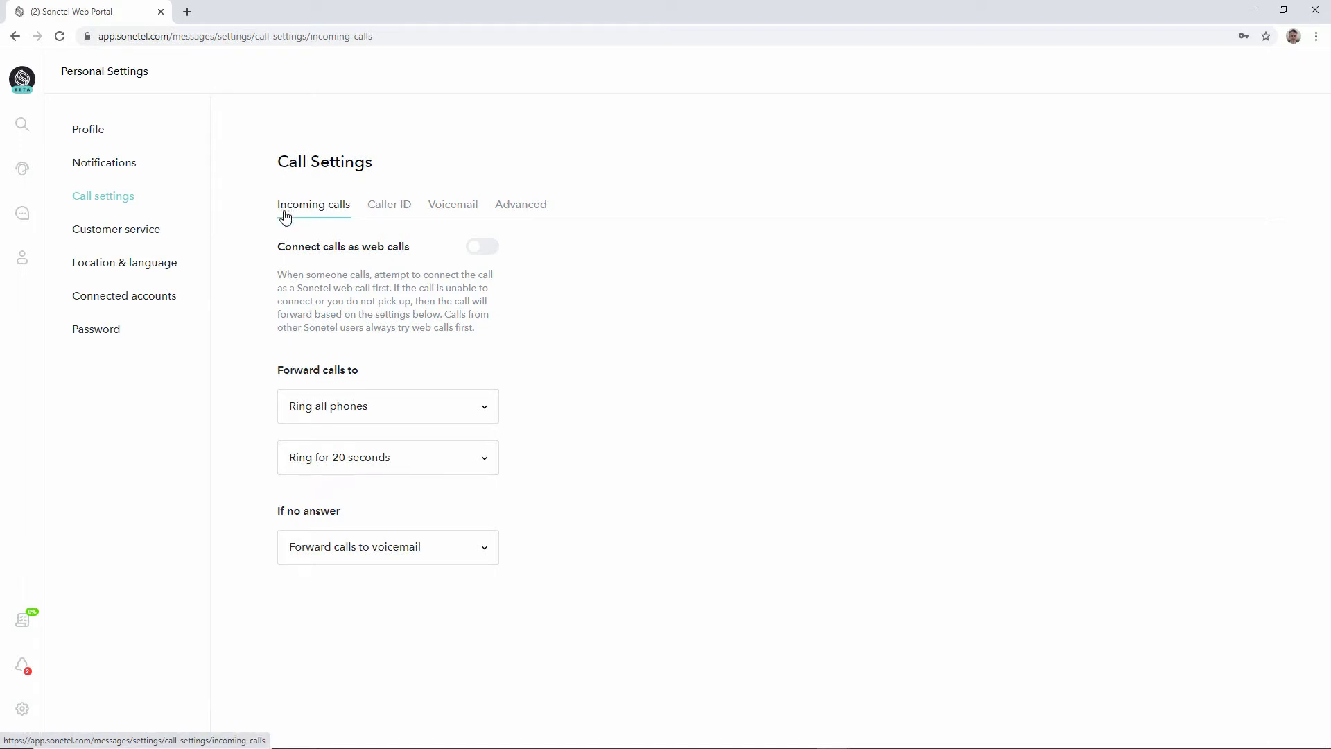
mouse_move(280, 219)
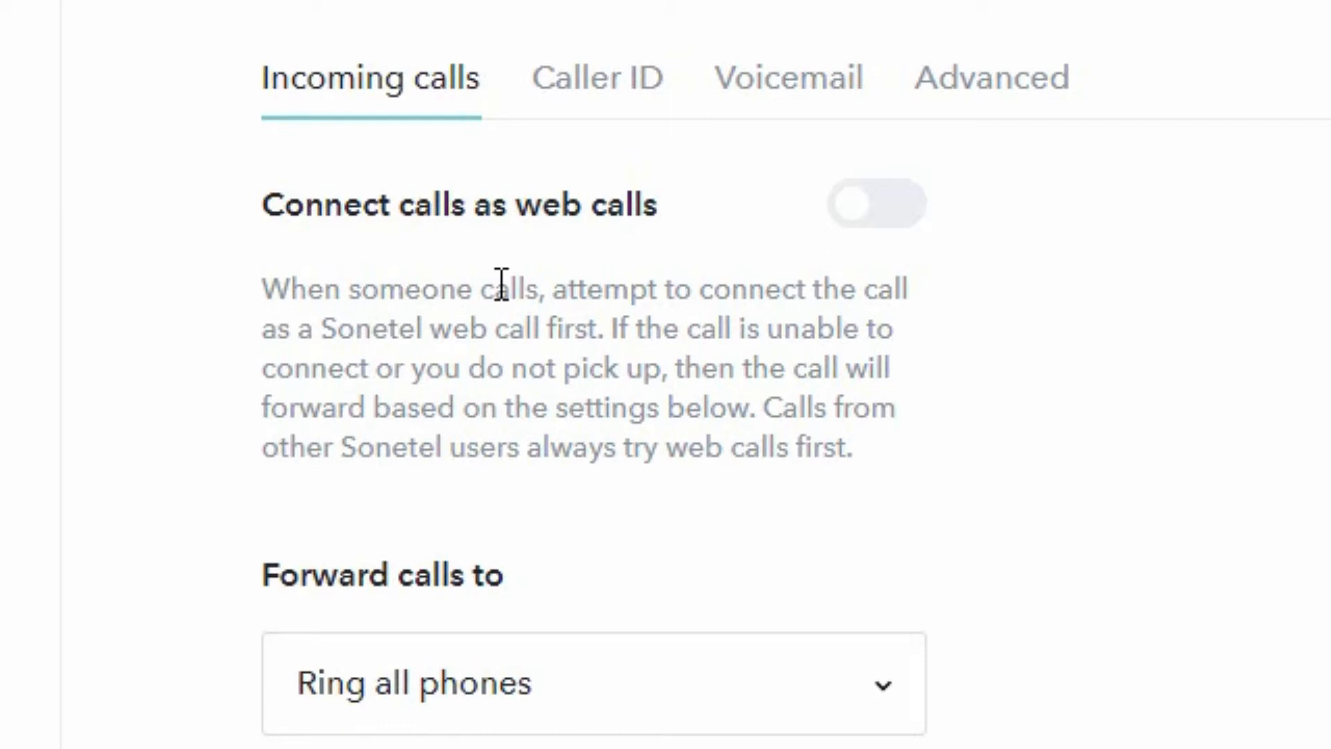
click(877, 203)
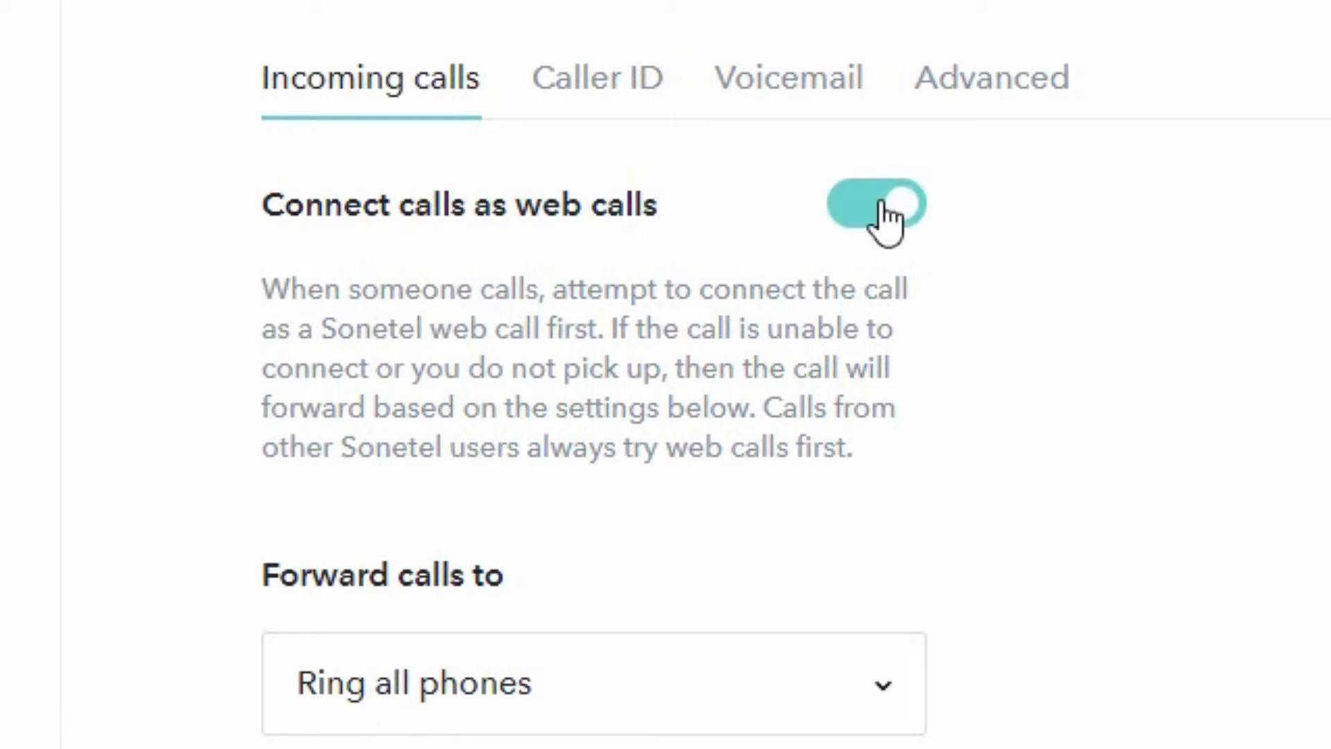
click(874, 204)
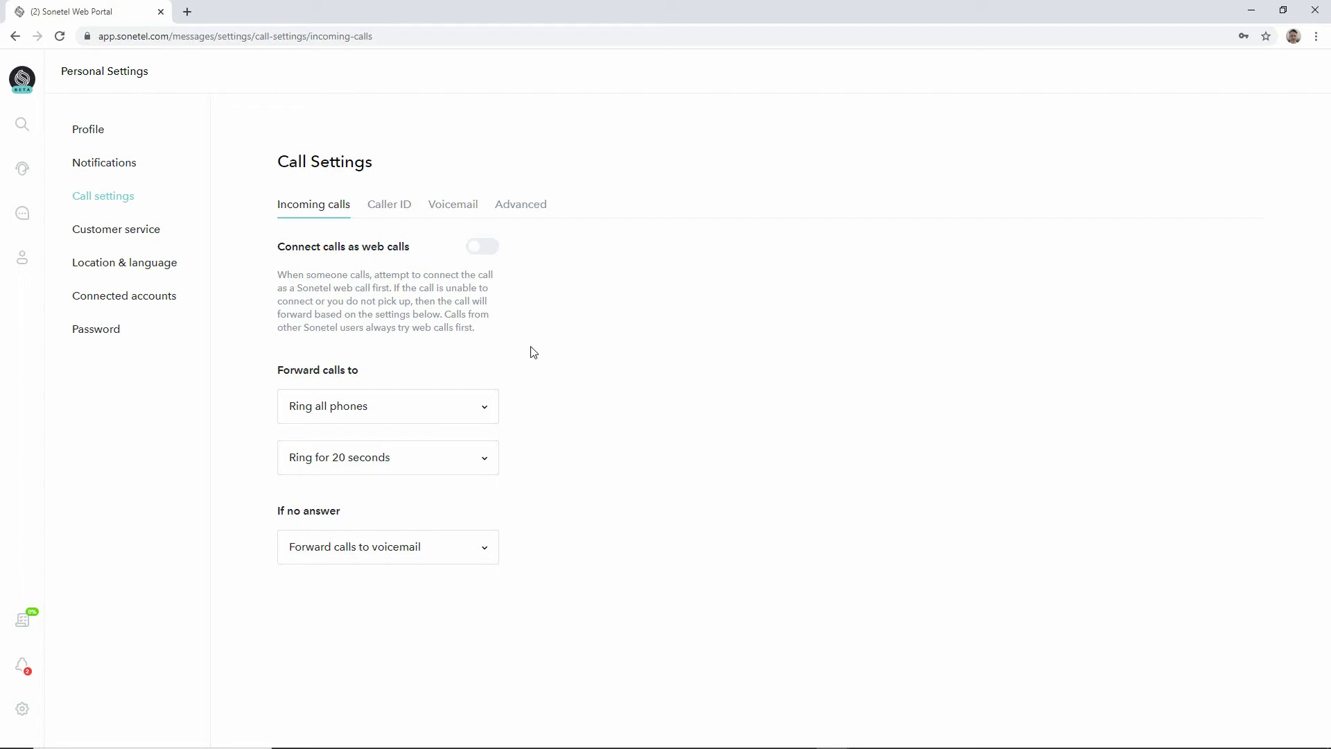
mouse_move(363, 377)
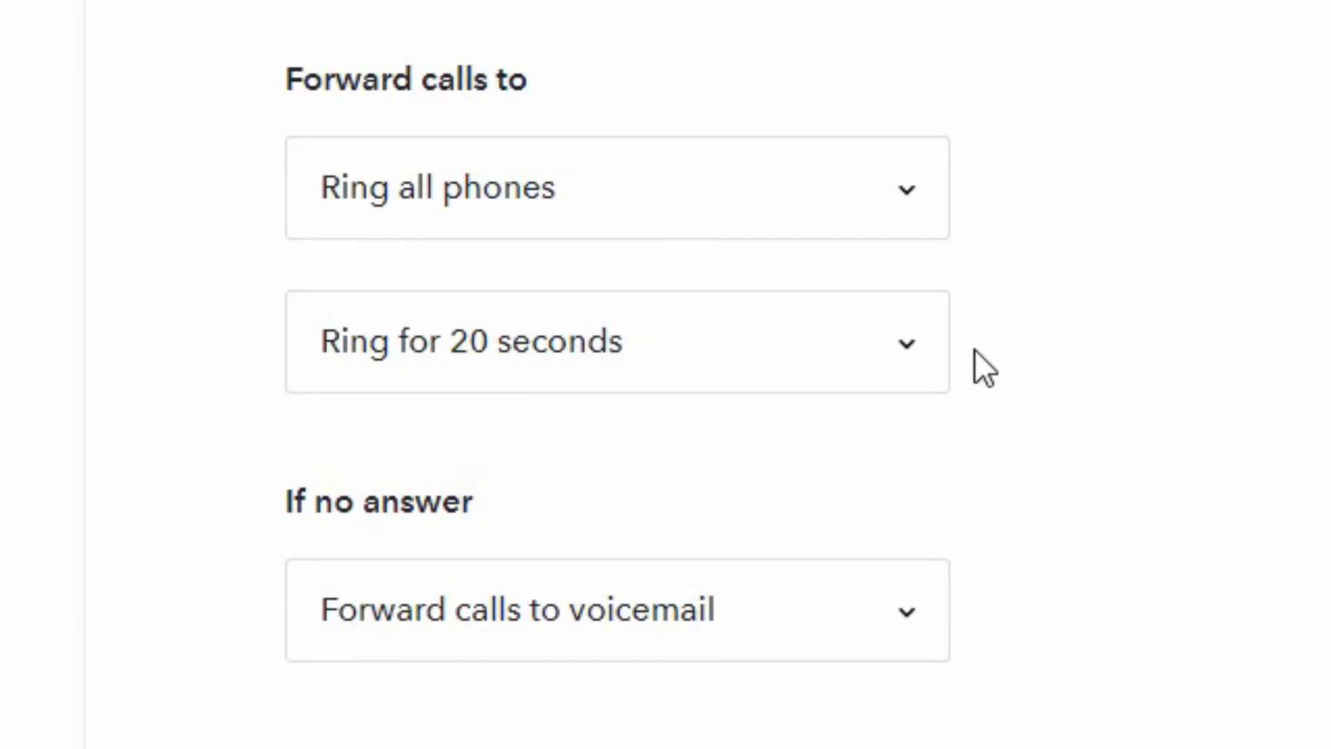
click(616, 341)
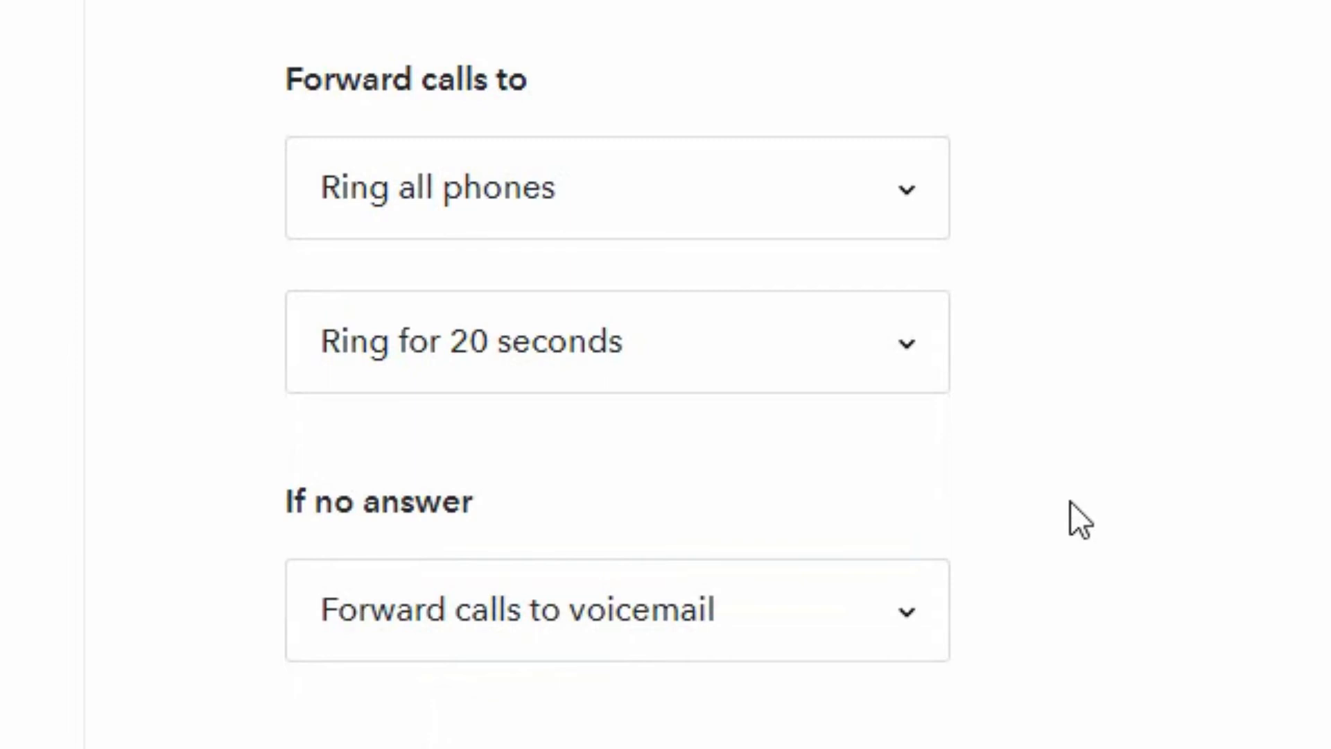
mouse_move(237, 285)
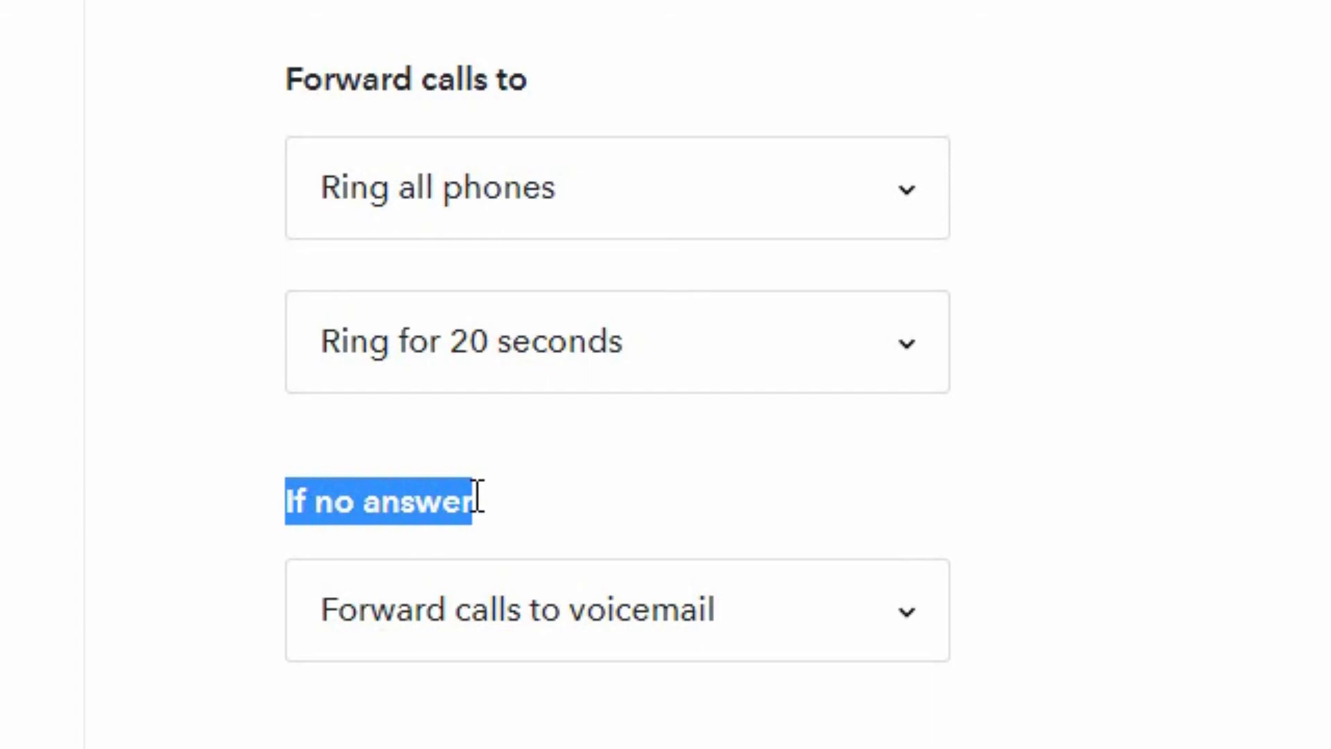
click(530, 510)
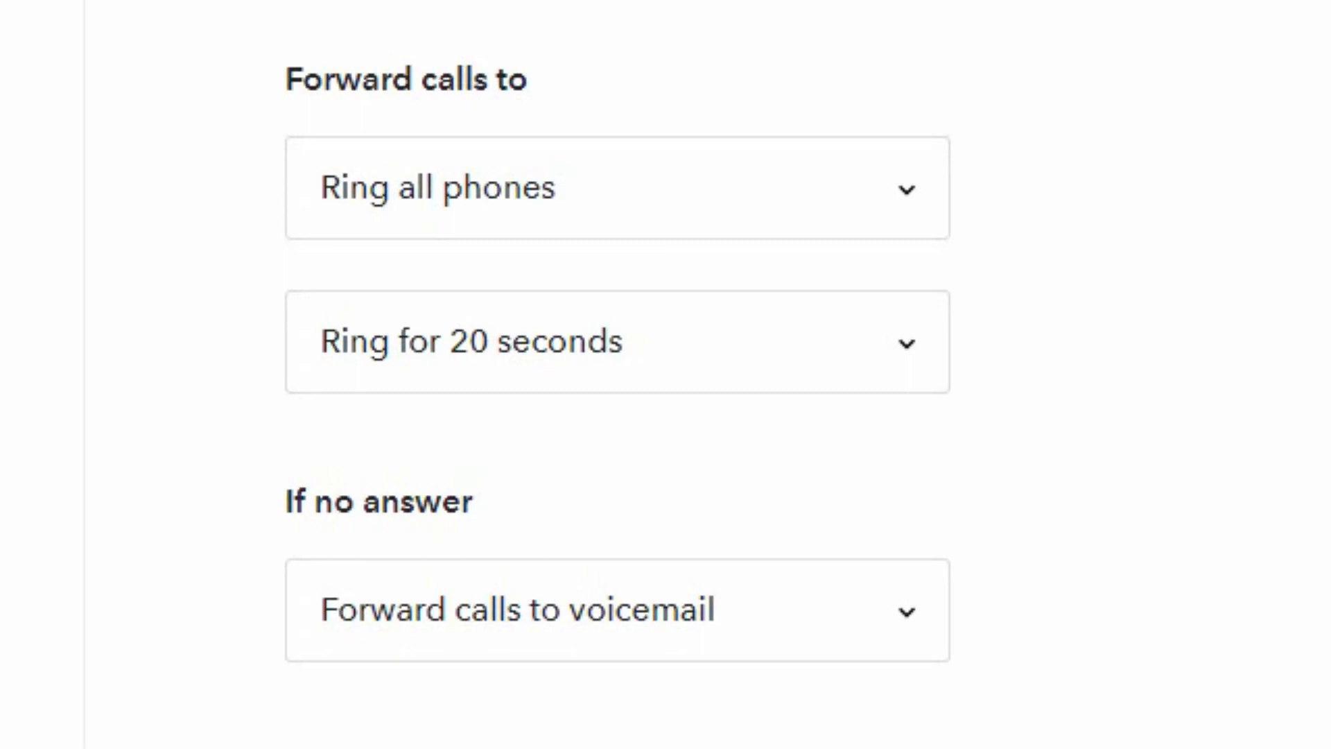
mouse_move(1016, 499)
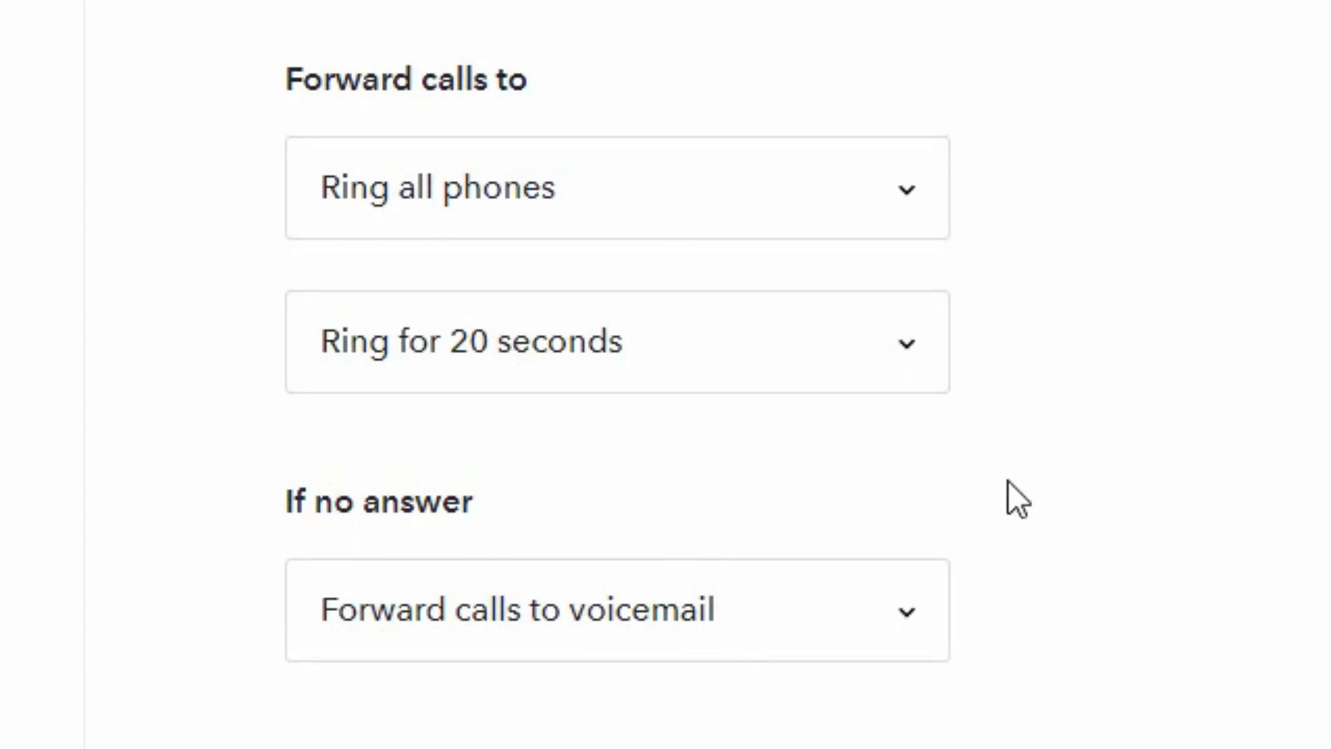
mouse_move(917, 200)
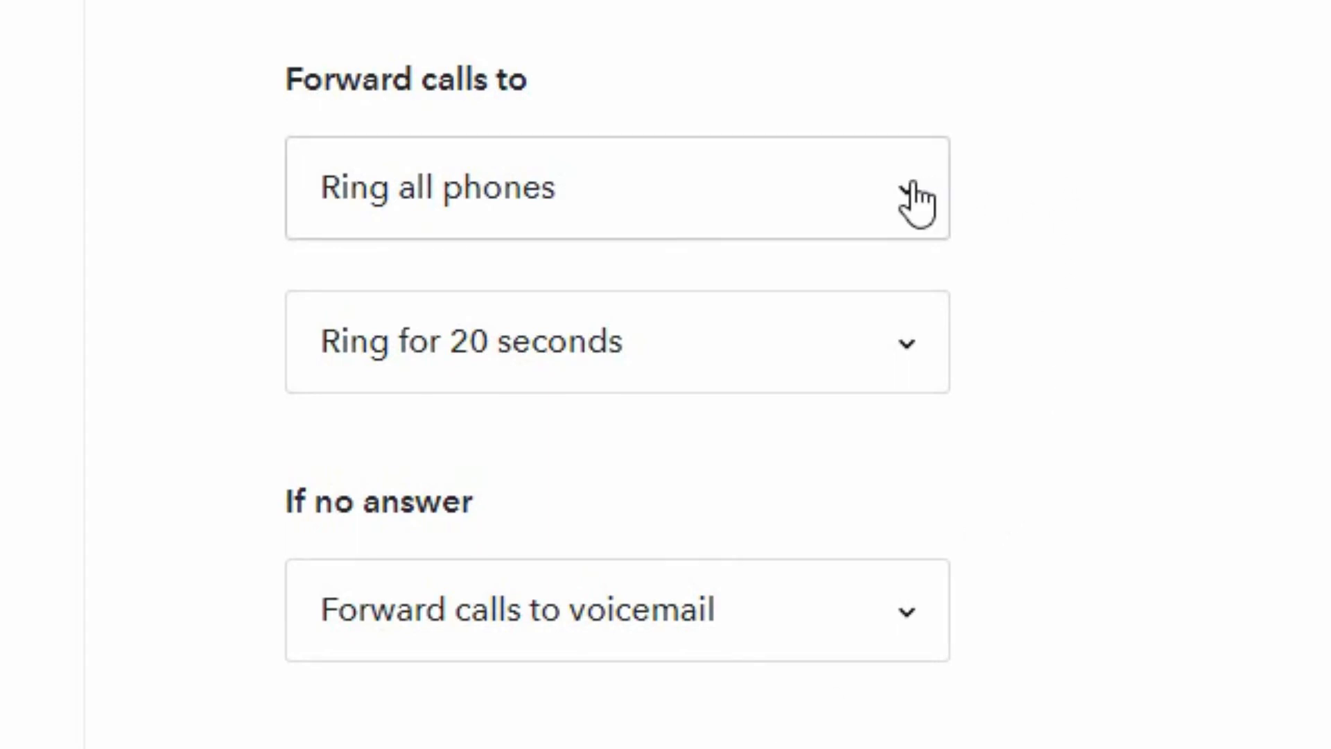
Choose 'Forward calls to a phone number' in the Forward calls to dropdown
click(615, 186)
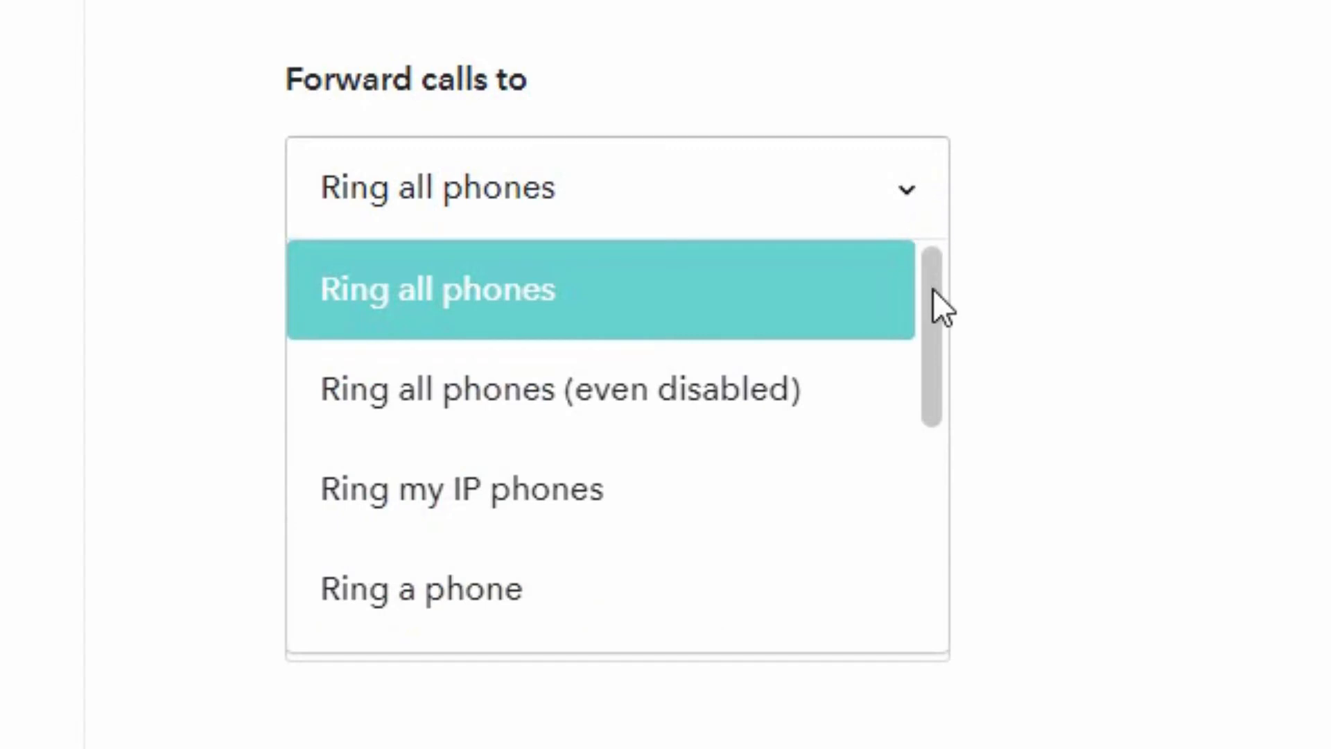
scroll(down, 3)
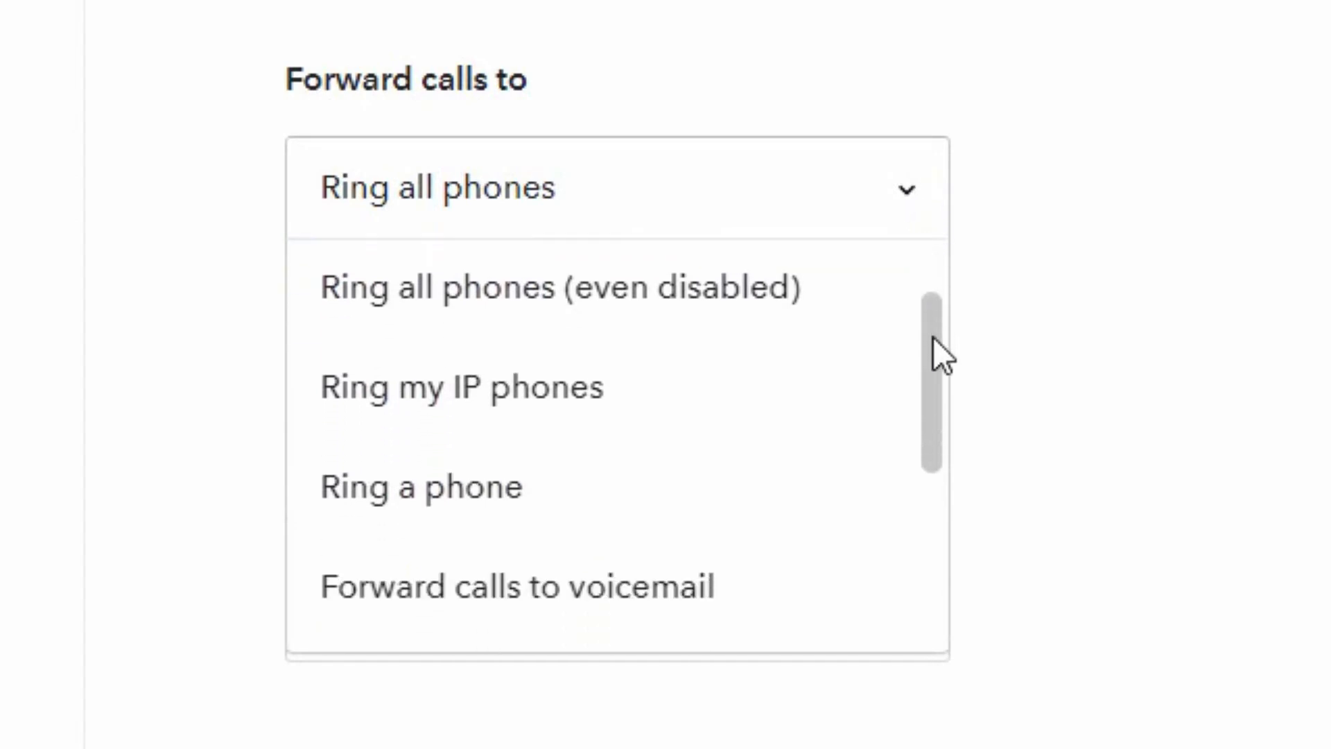
mouse_move(462, 388)
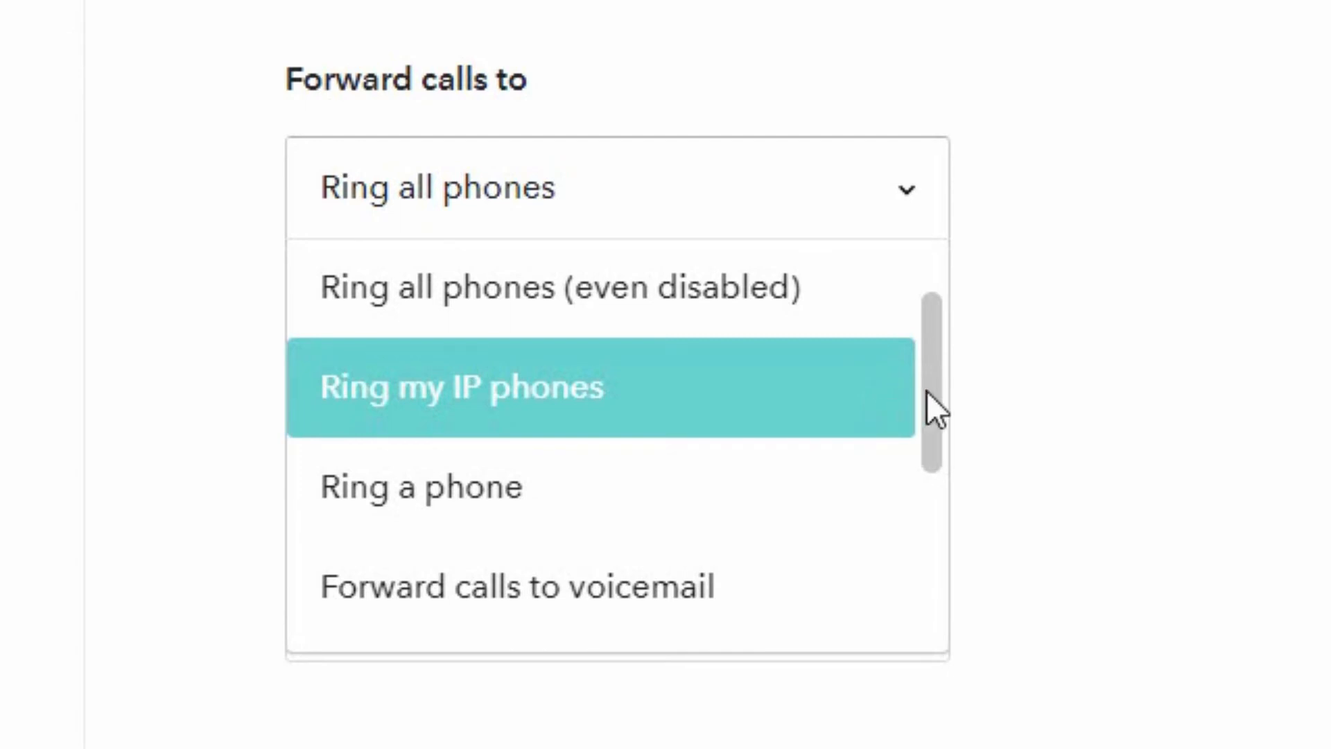
scroll(down, 3)
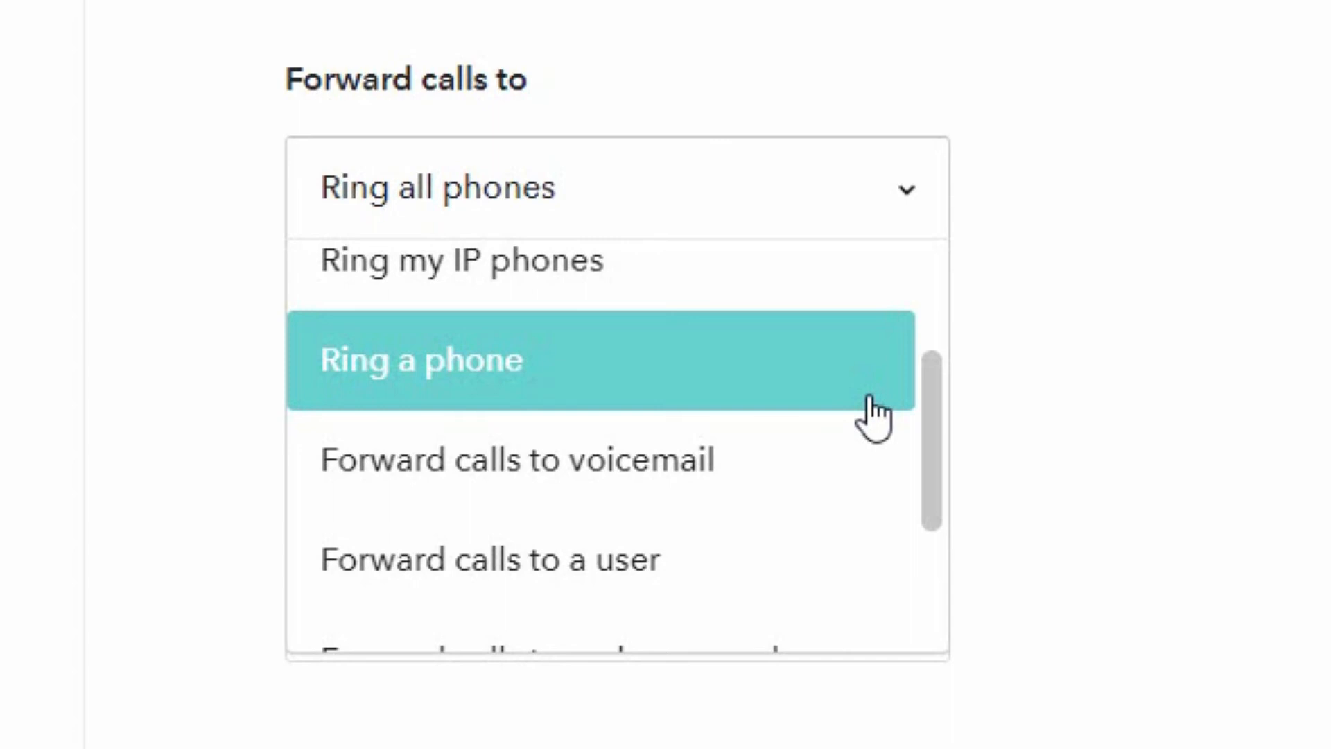
mouse_move(942, 412)
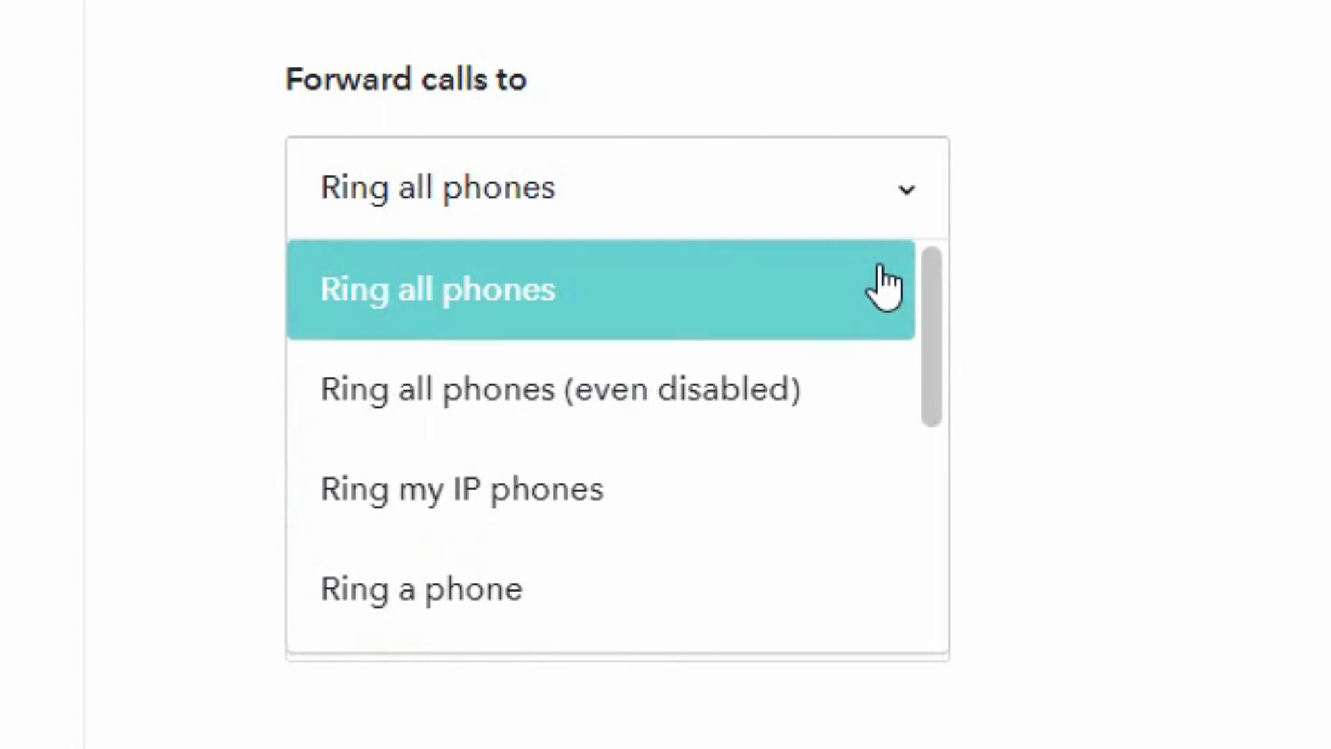
mouse_move(910, 293)
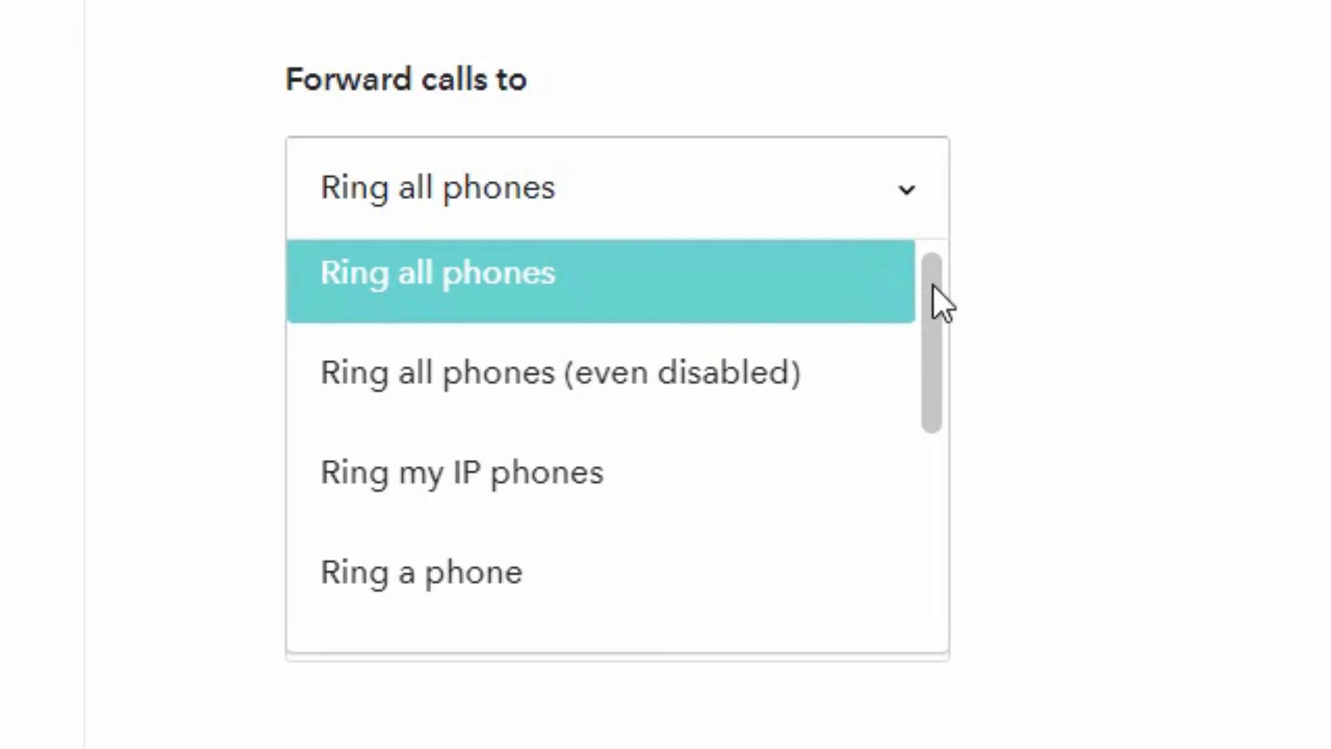
scroll(down, 3)
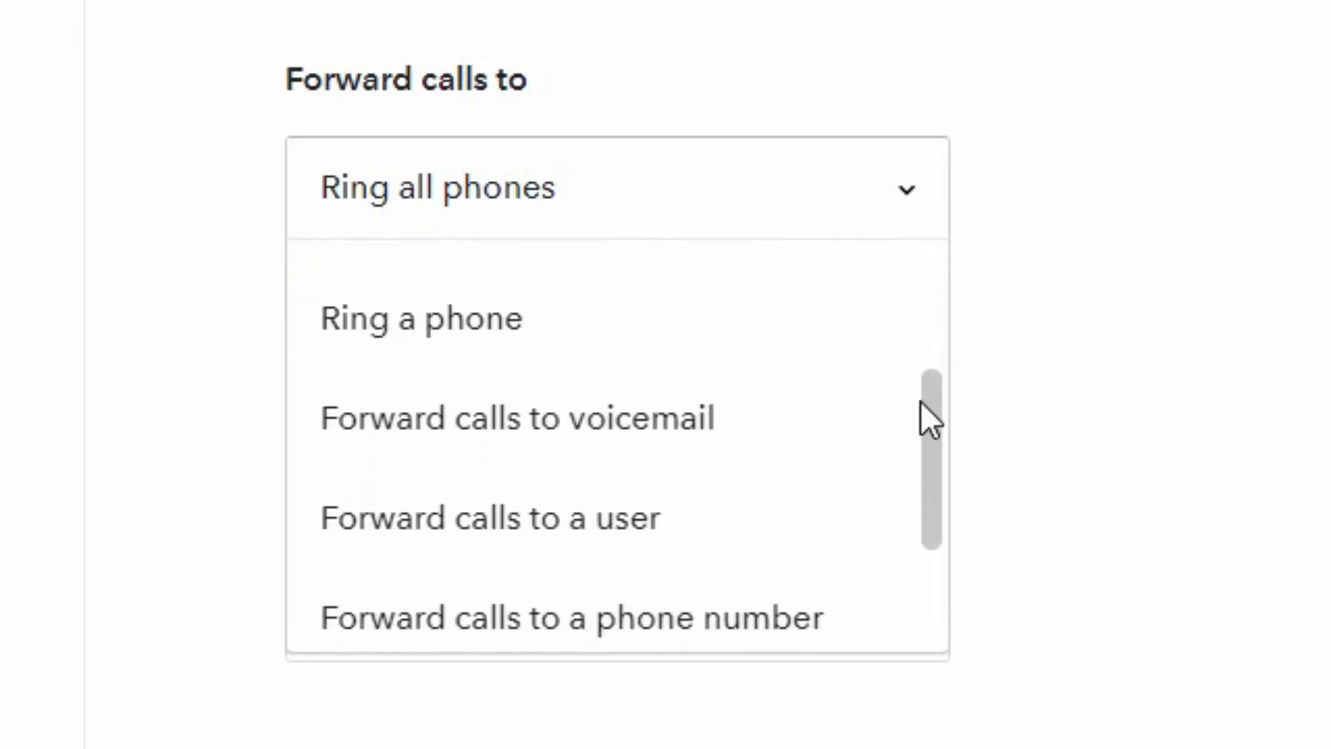
scroll(down, 3)
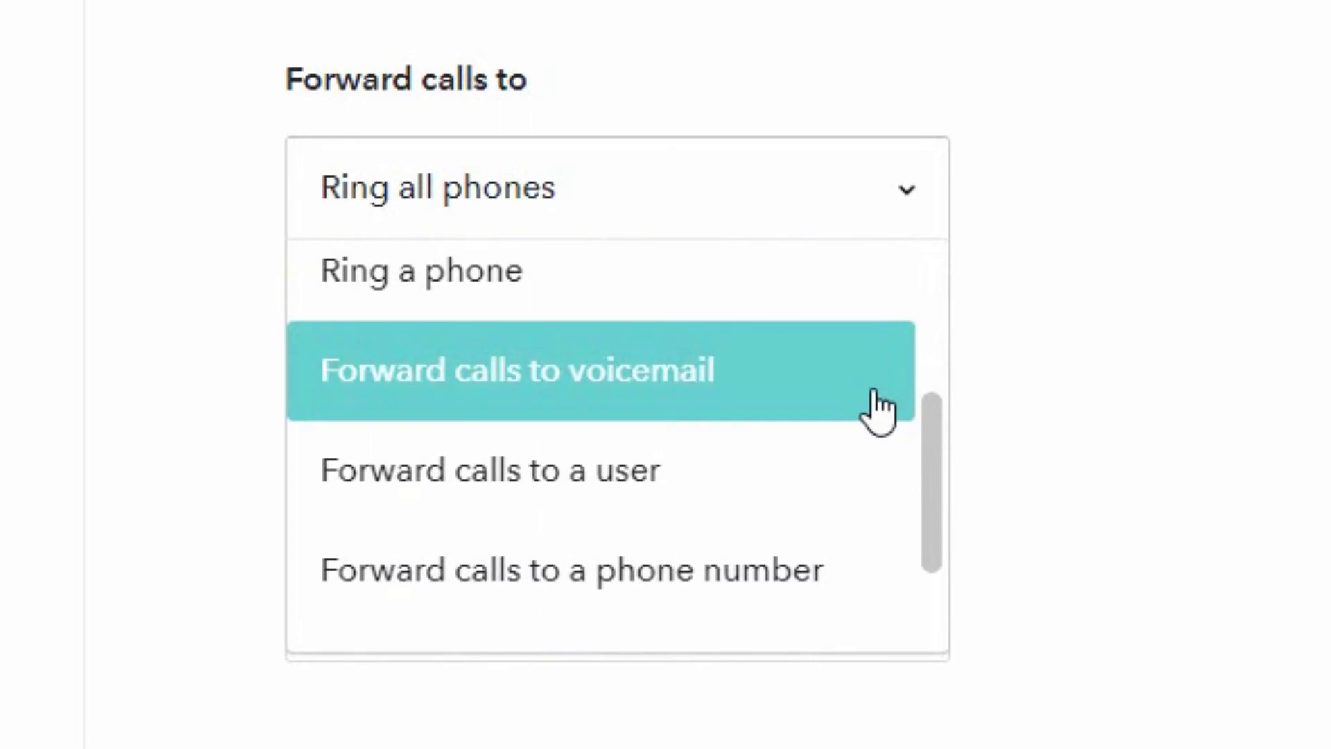
mouse_move(912, 492)
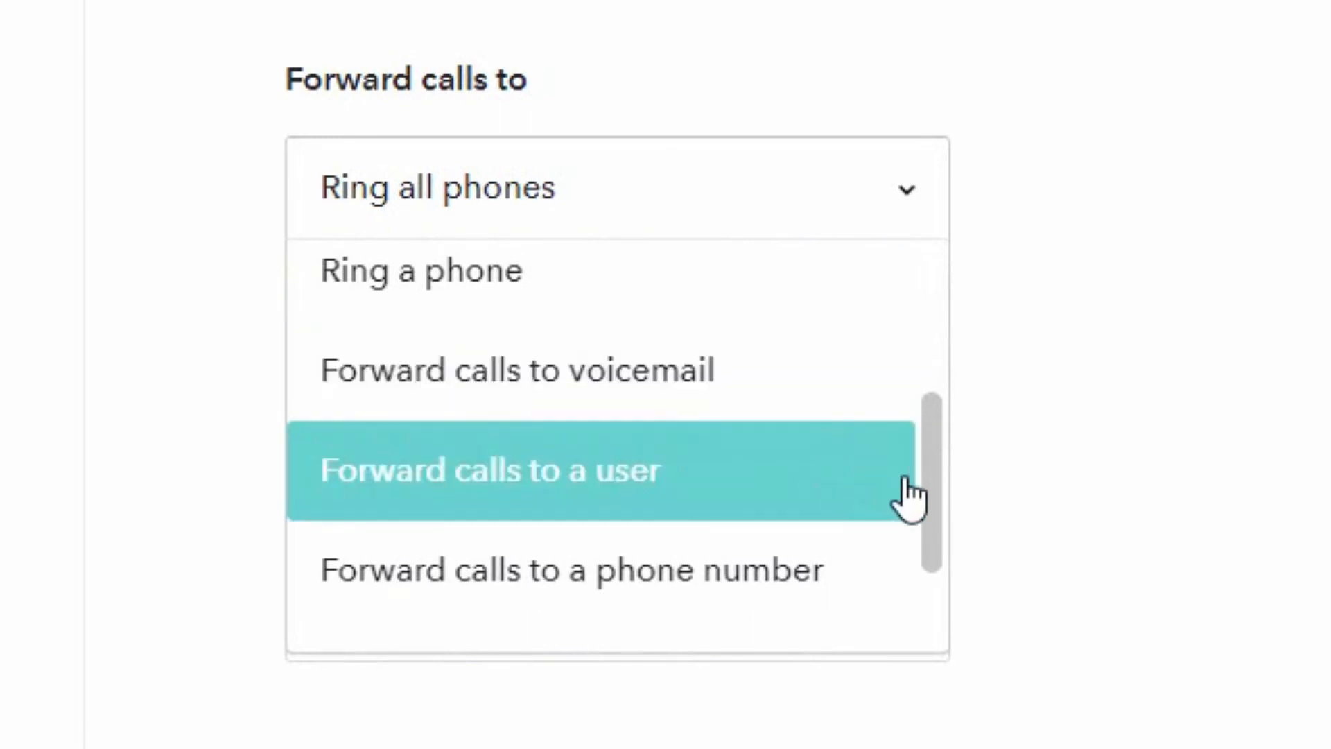
scroll(down, 3)
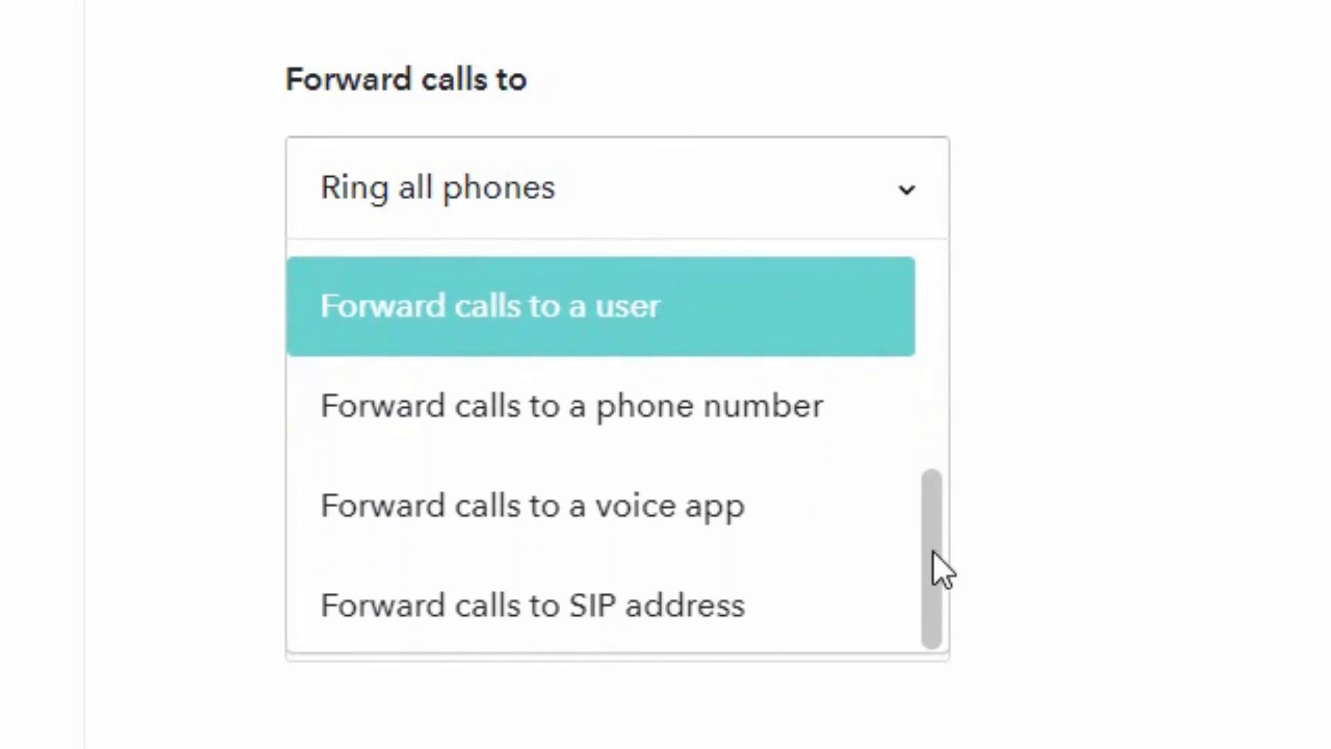
click(572, 404)
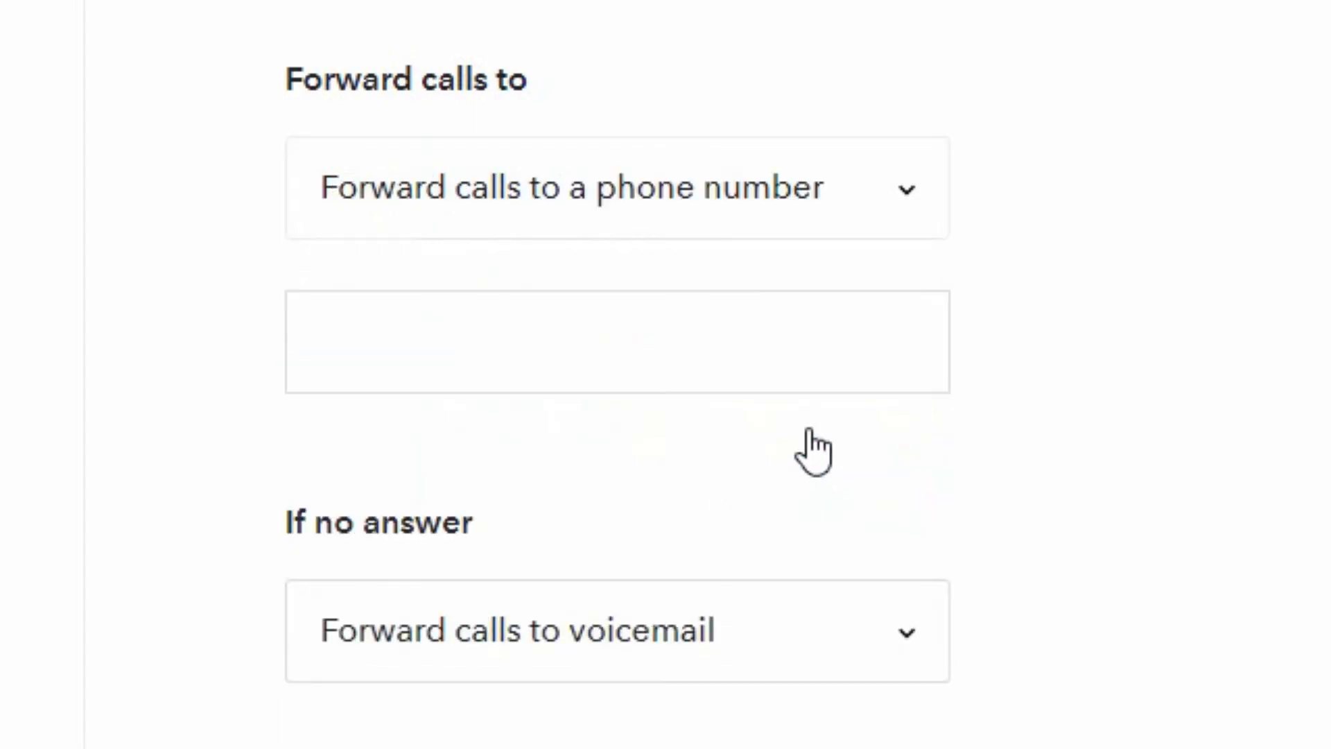
click(617, 188)
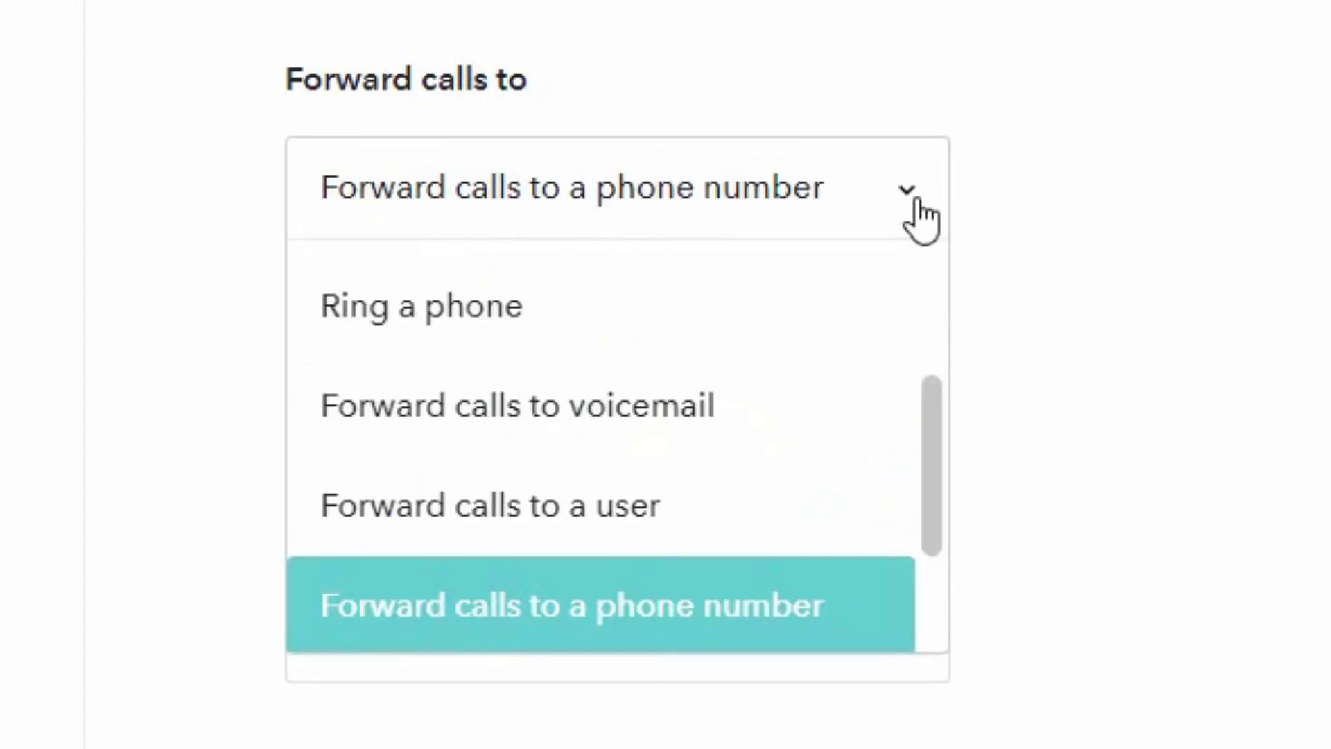
scroll(down, 3)
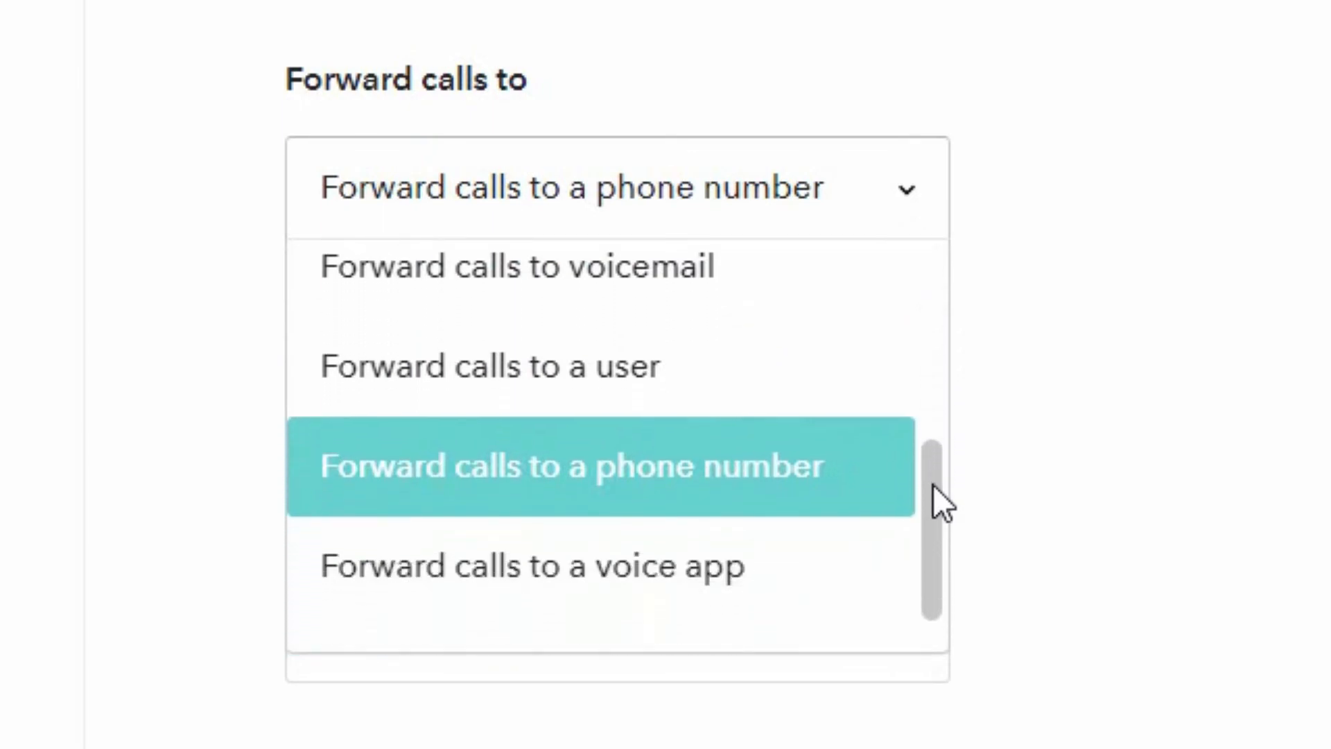
scroll(down, 3)
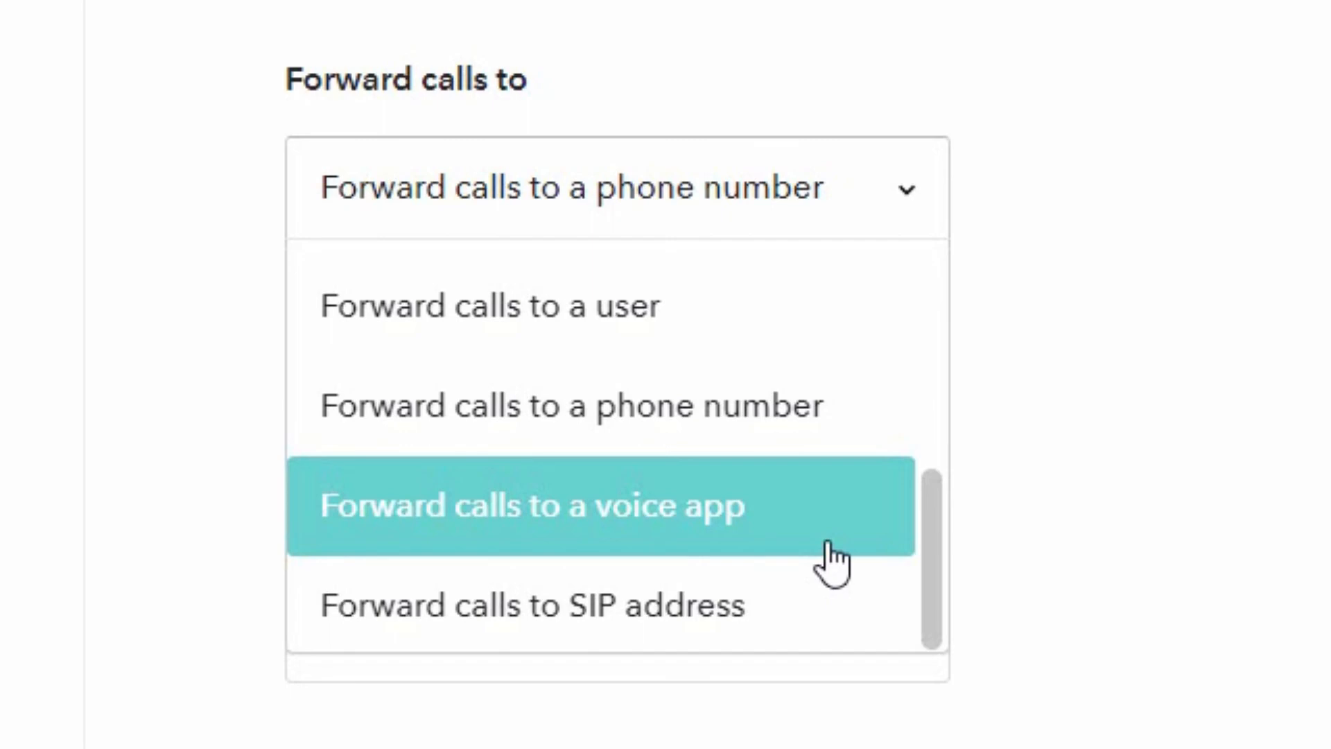
mouse_move(815, 604)
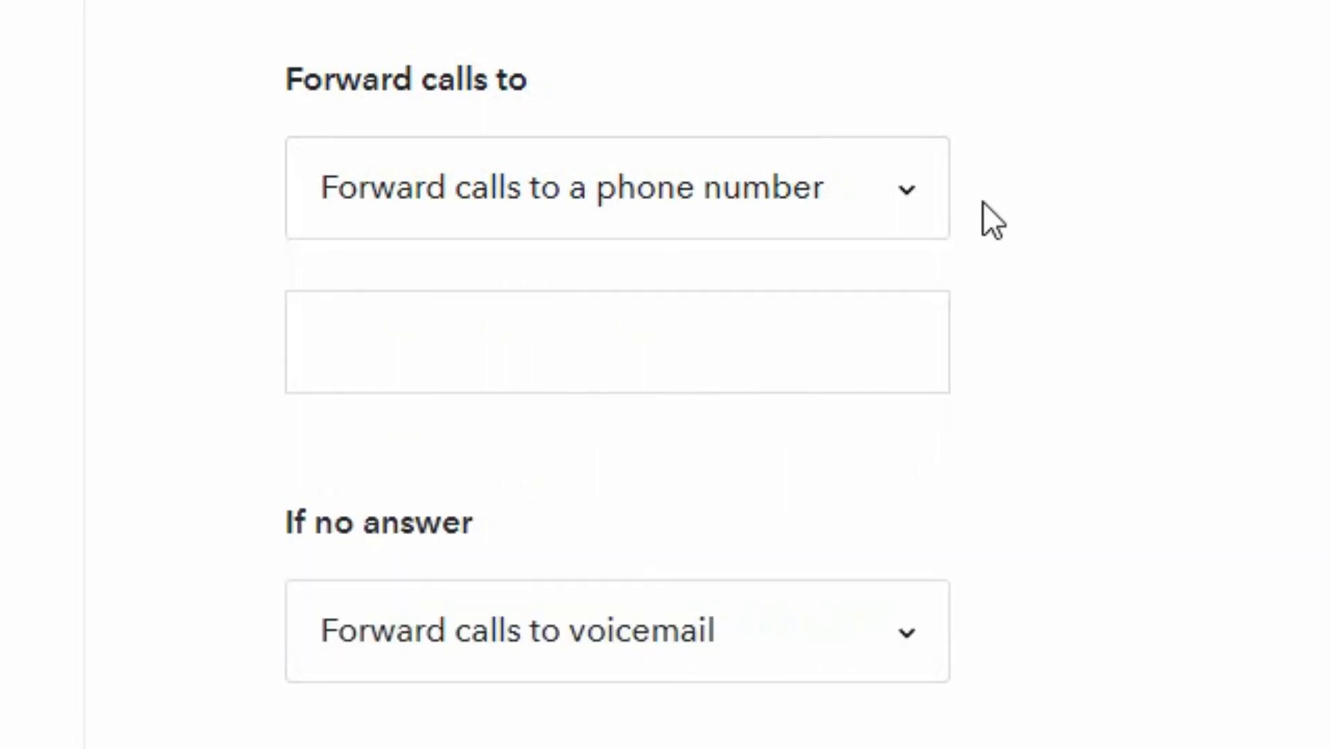
click(616, 188)
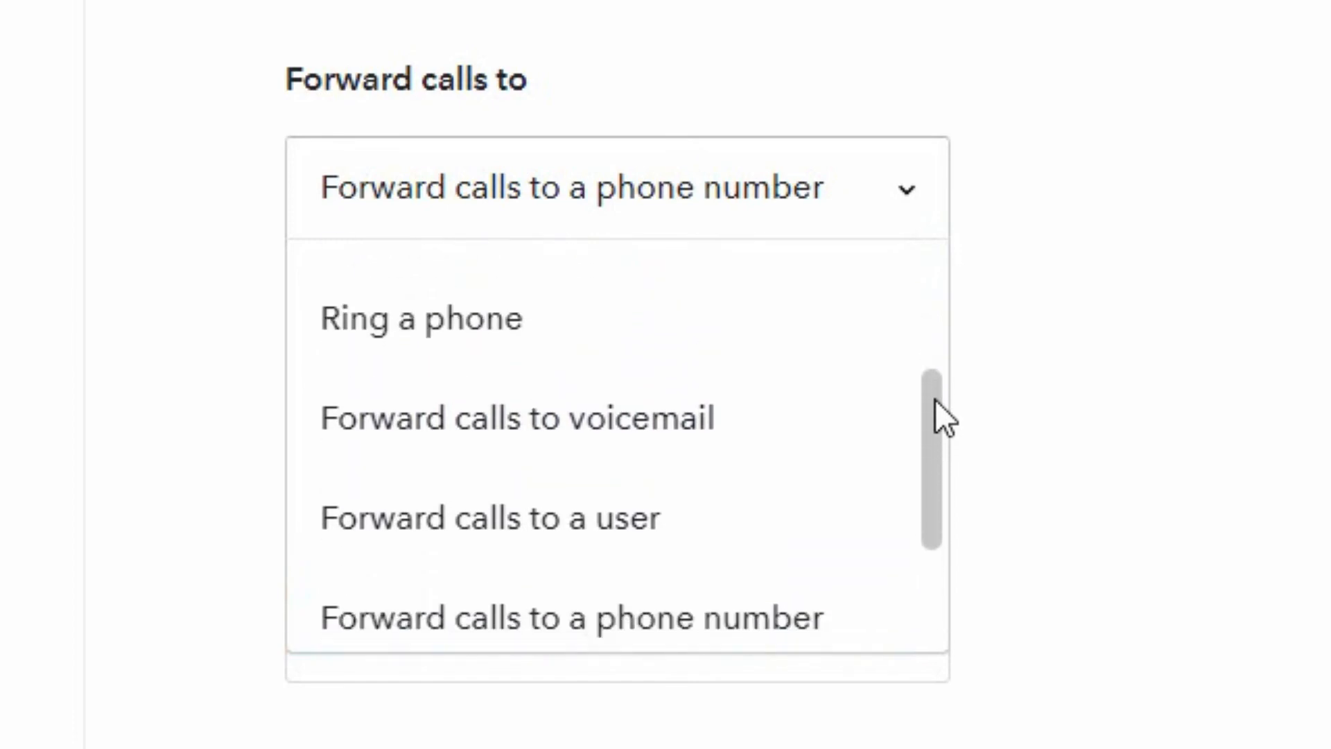
mouse_move(516, 391)
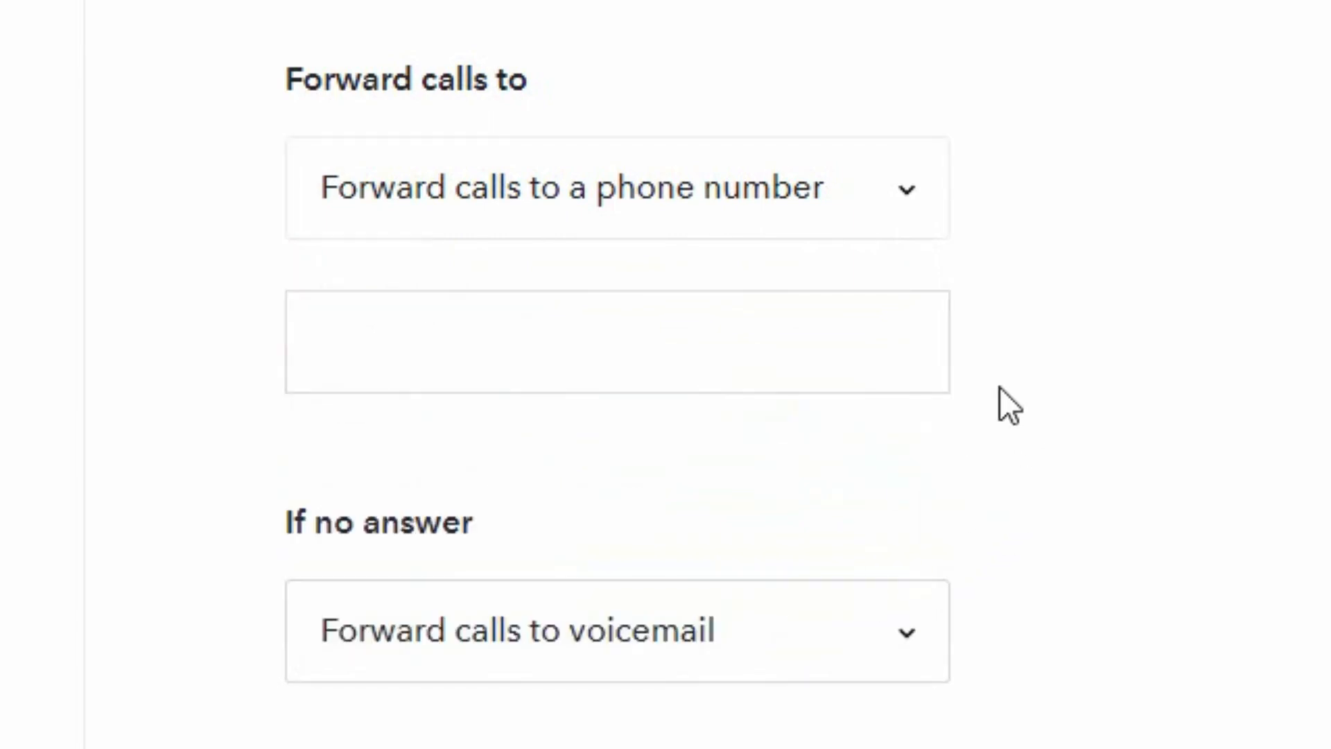
click(617, 343)
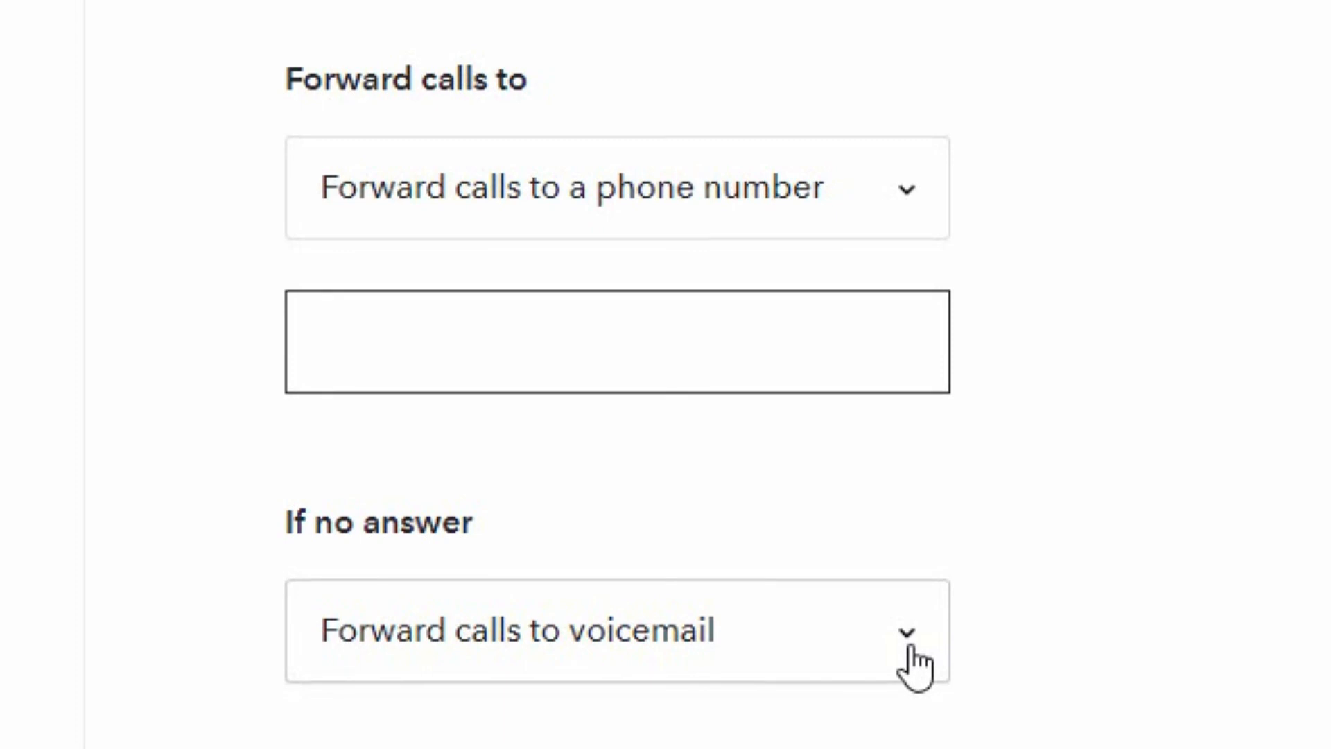
Browse the If no answer dropdown options down to Disconnect without changing anything
scroll(down, 3)
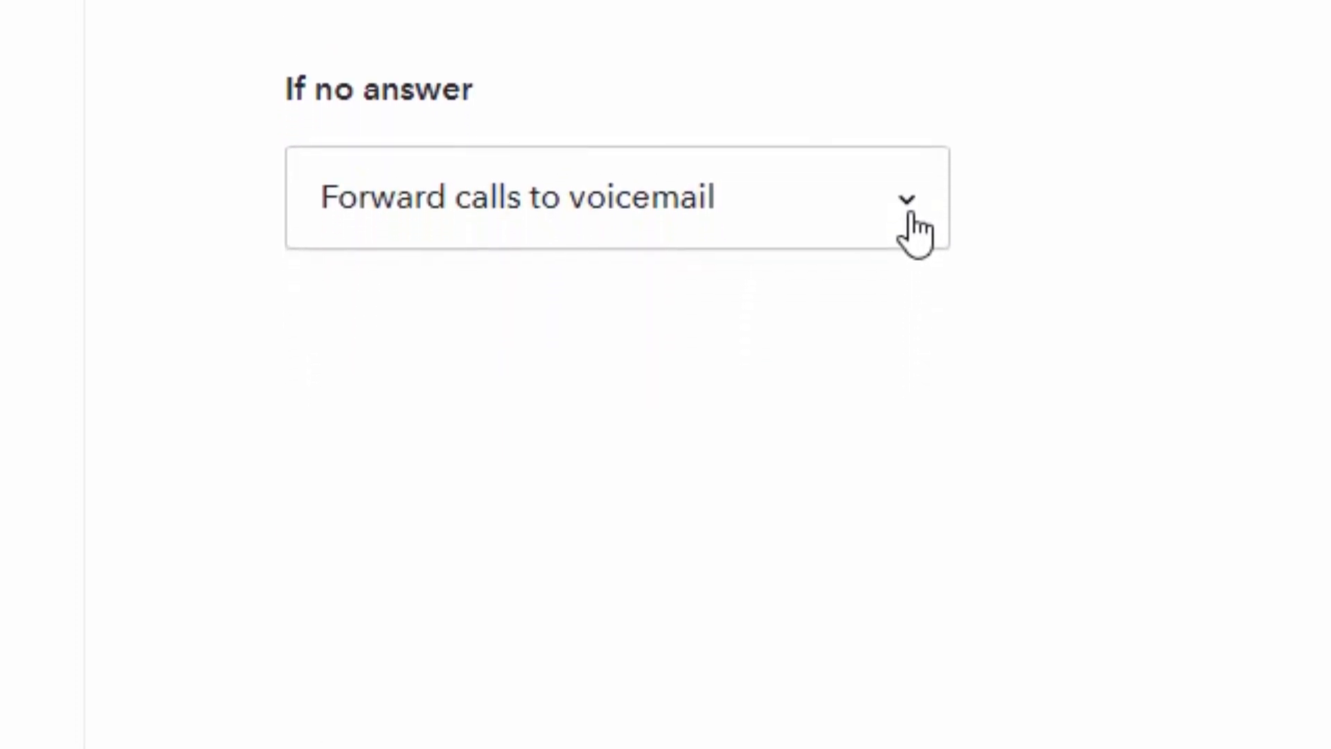
click(615, 197)
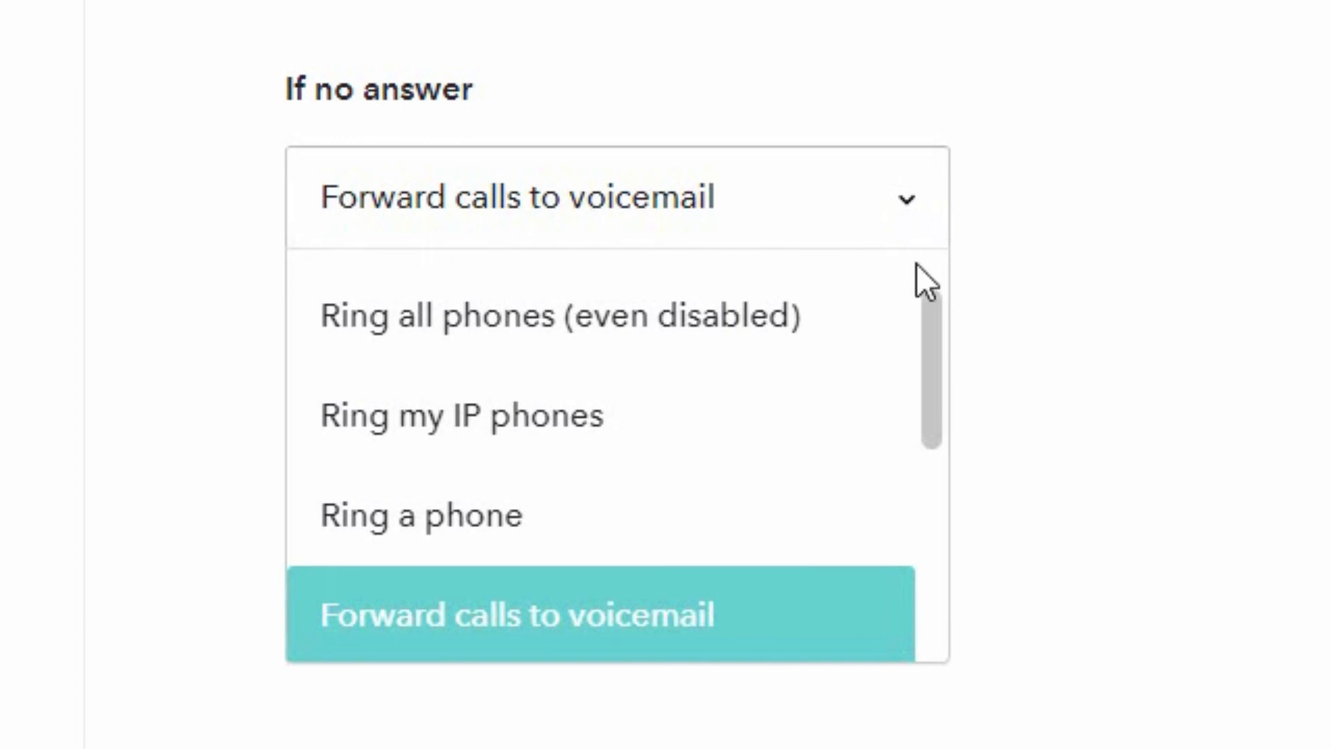
scroll(down, 3)
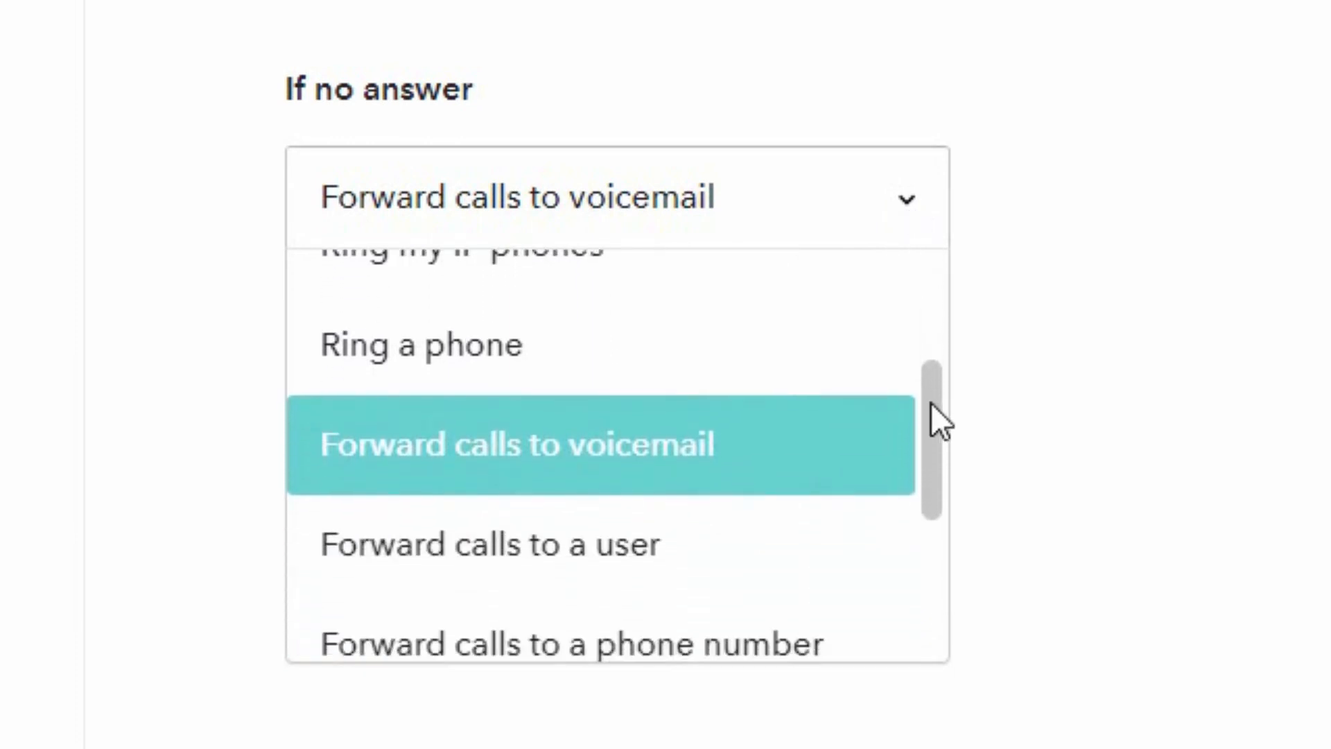
scroll(down, 3)
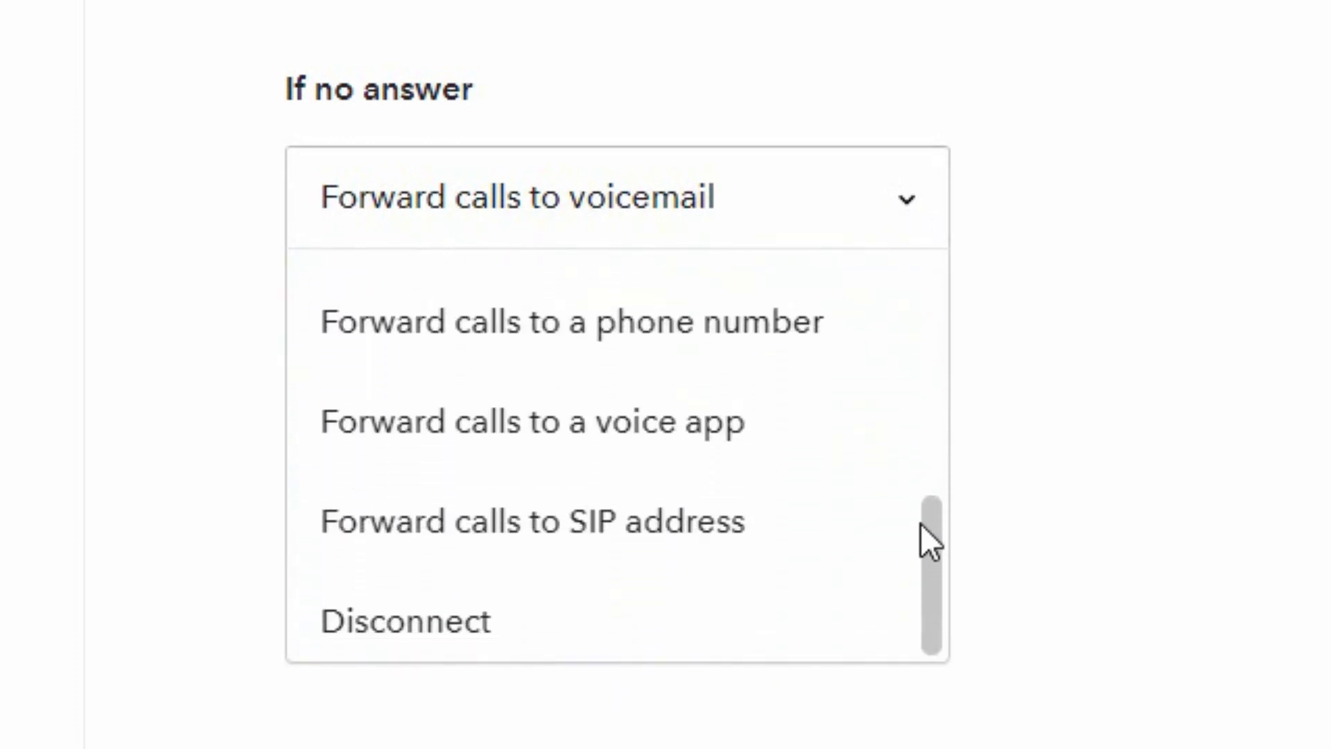
scroll(up, 3)
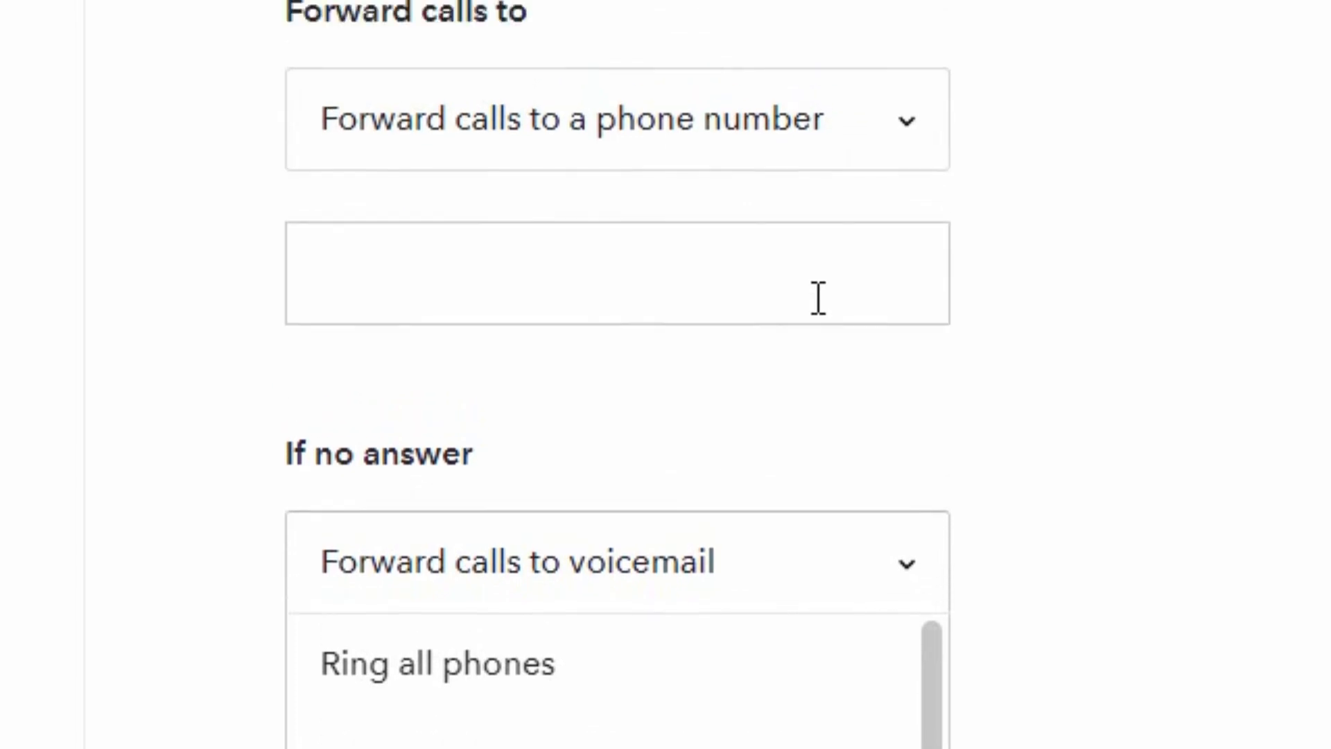
Set Forward calls to back to 'Ring all phones'
click(617, 118)
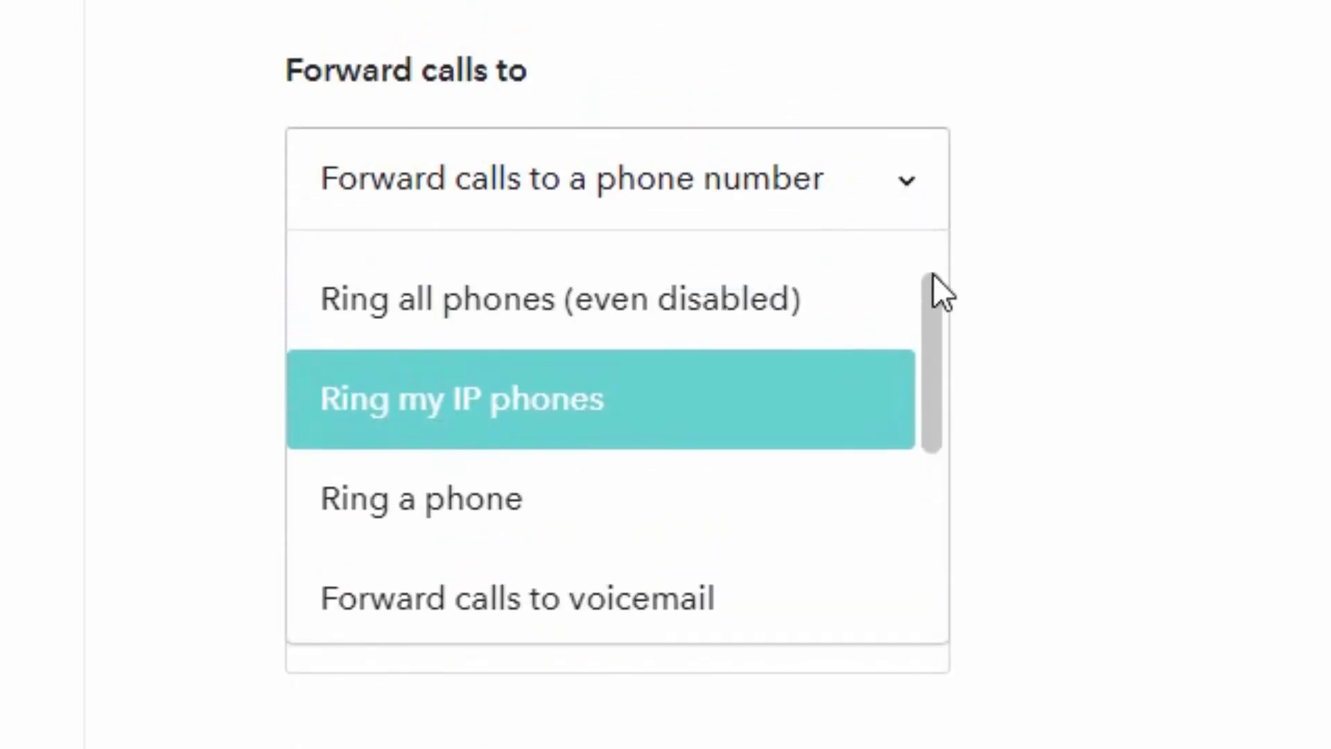
click(560, 298)
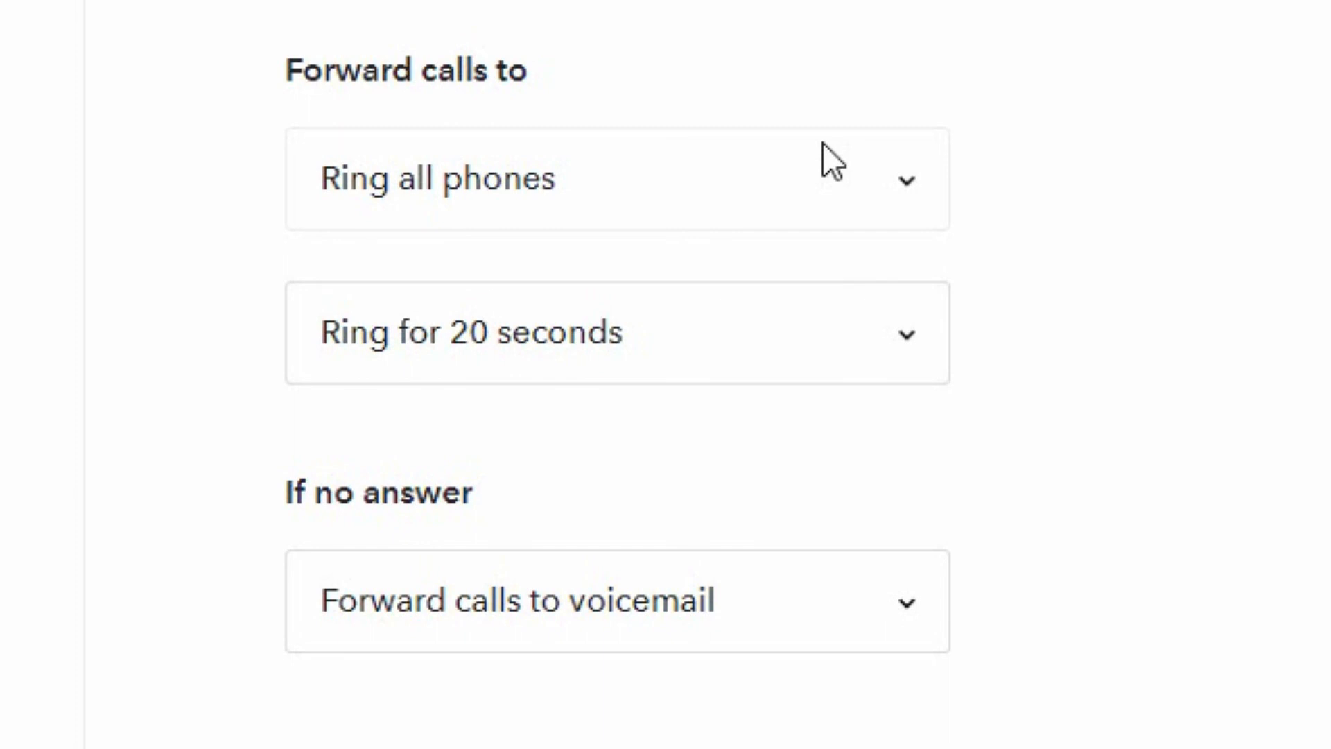
mouse_move(564, 191)
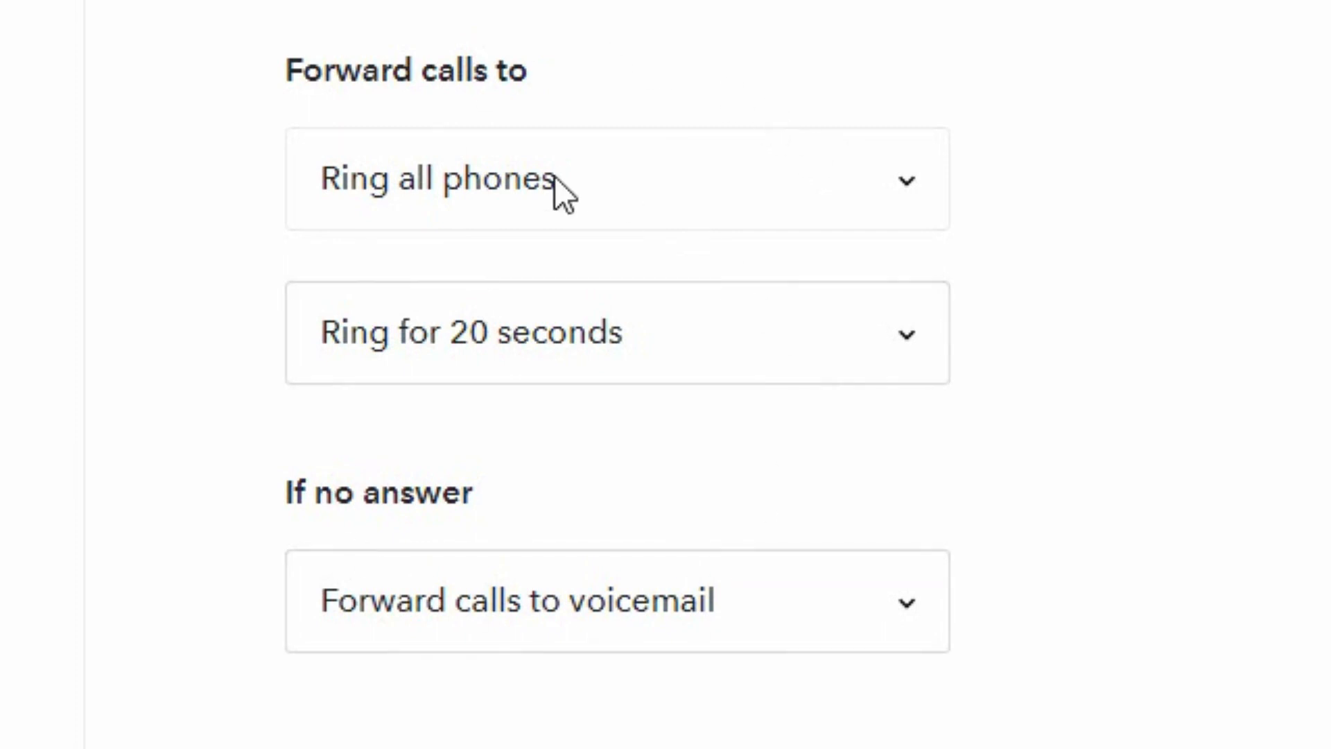